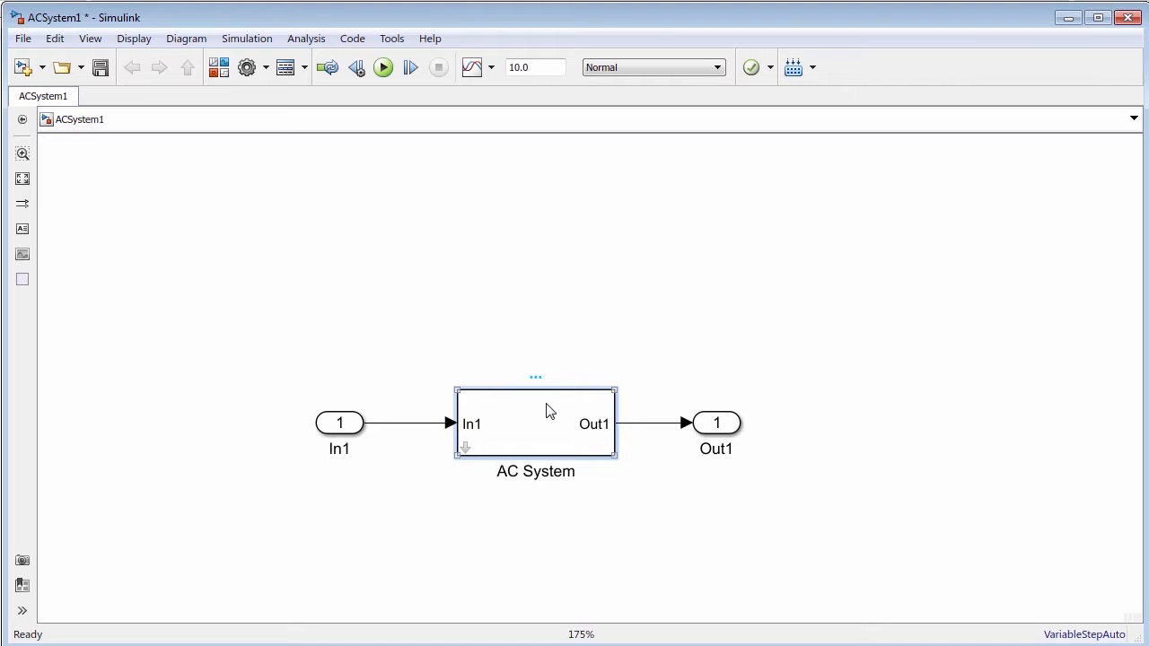
# Open the AC System block's mask in the Mask Editor to show its dialog layout.
pyautogui.doubleClick(535, 424)
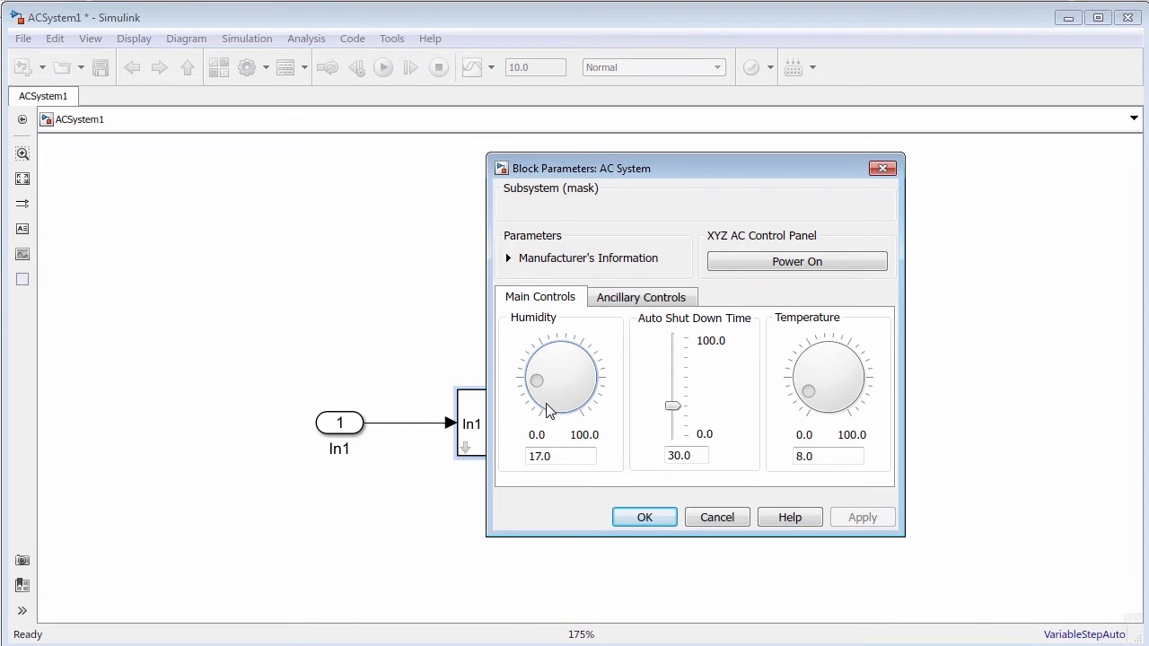
pyautogui.moveTo(567, 426)
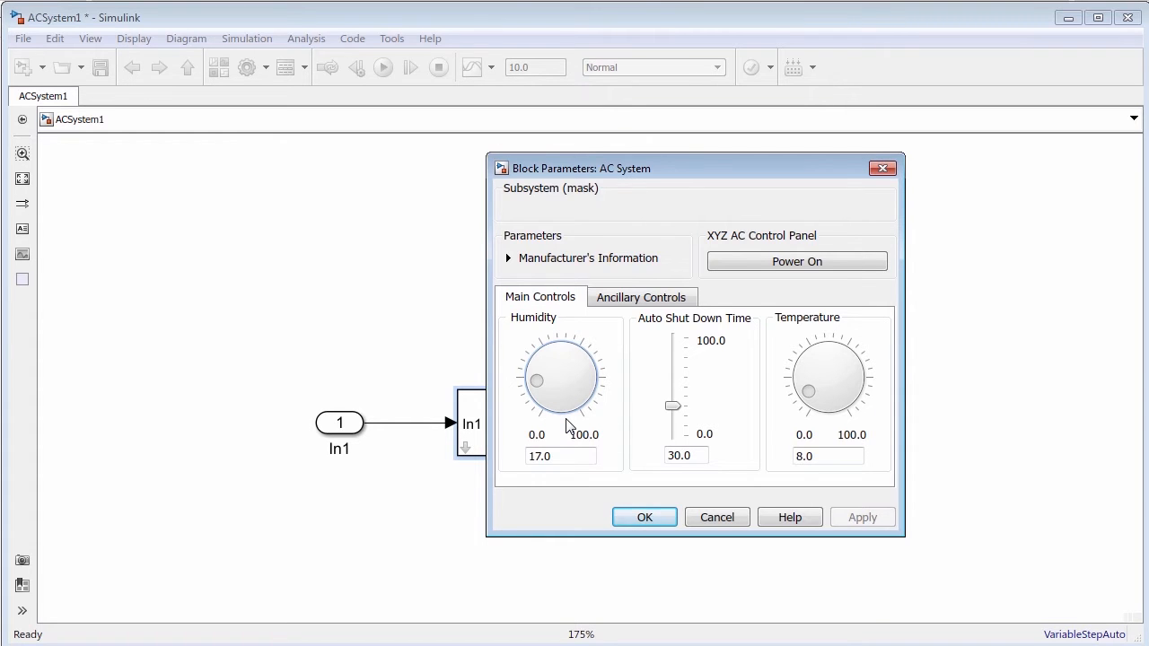
pyautogui.click(643, 516)
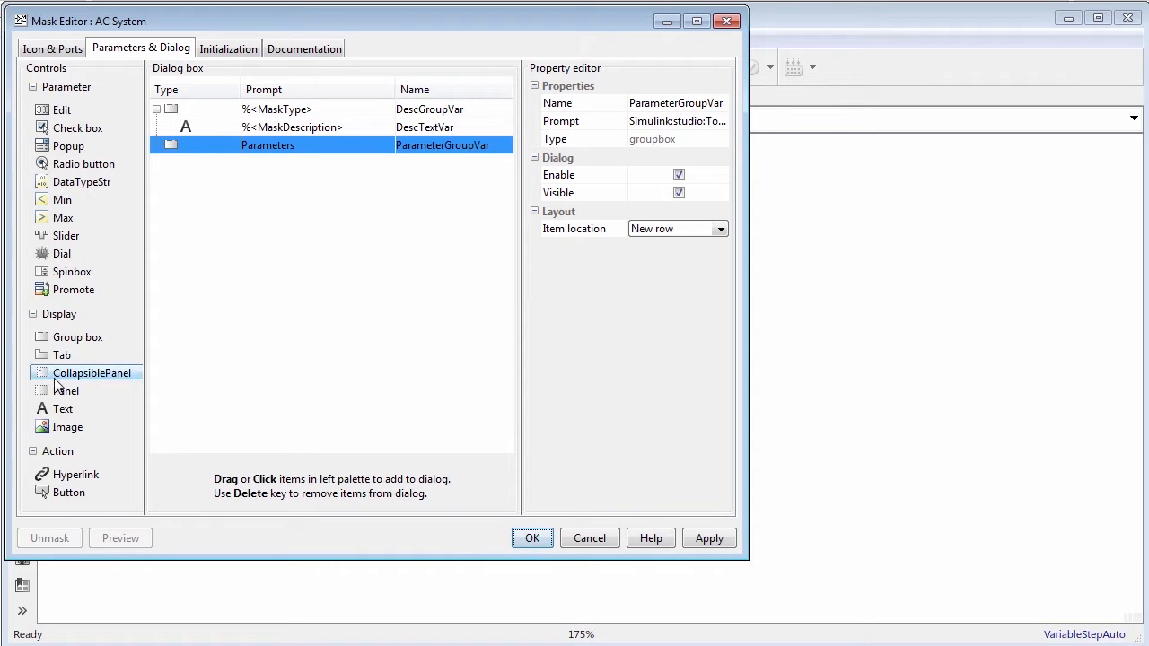
# Add a collapsible panel titled "Manufacturer's Information" and leave Expand turned off.
pyautogui.click(91, 373)
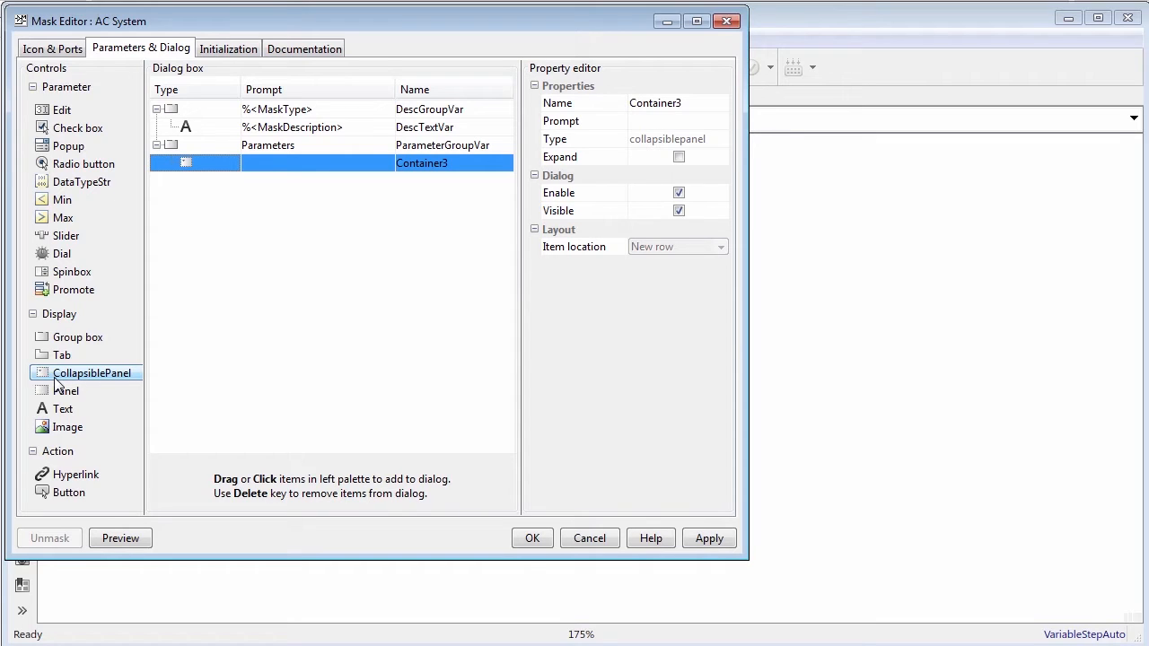
pyautogui.doubleClick(316, 163)
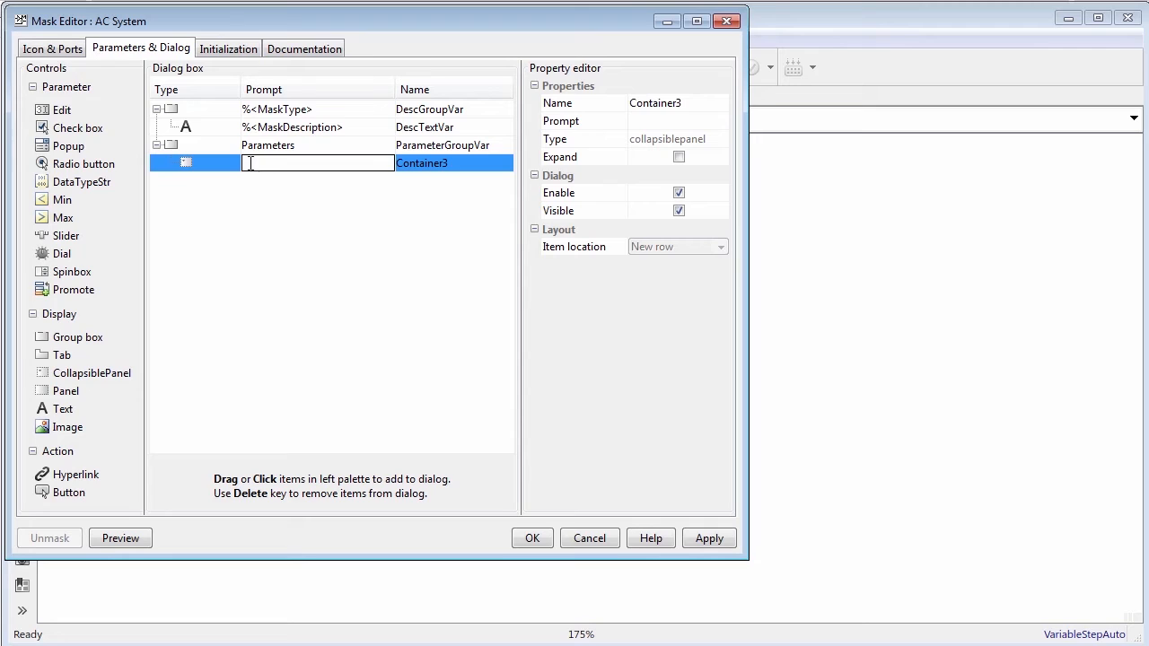
pyautogui.write("Manufacturer's Information")
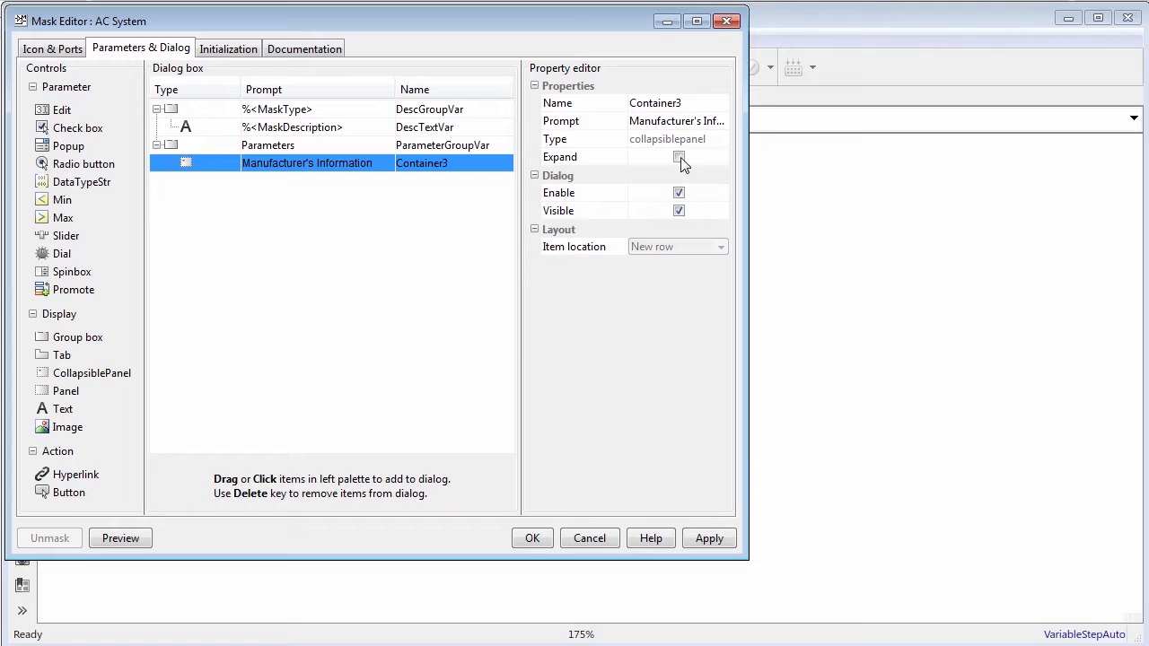
pyautogui.click(680, 156)
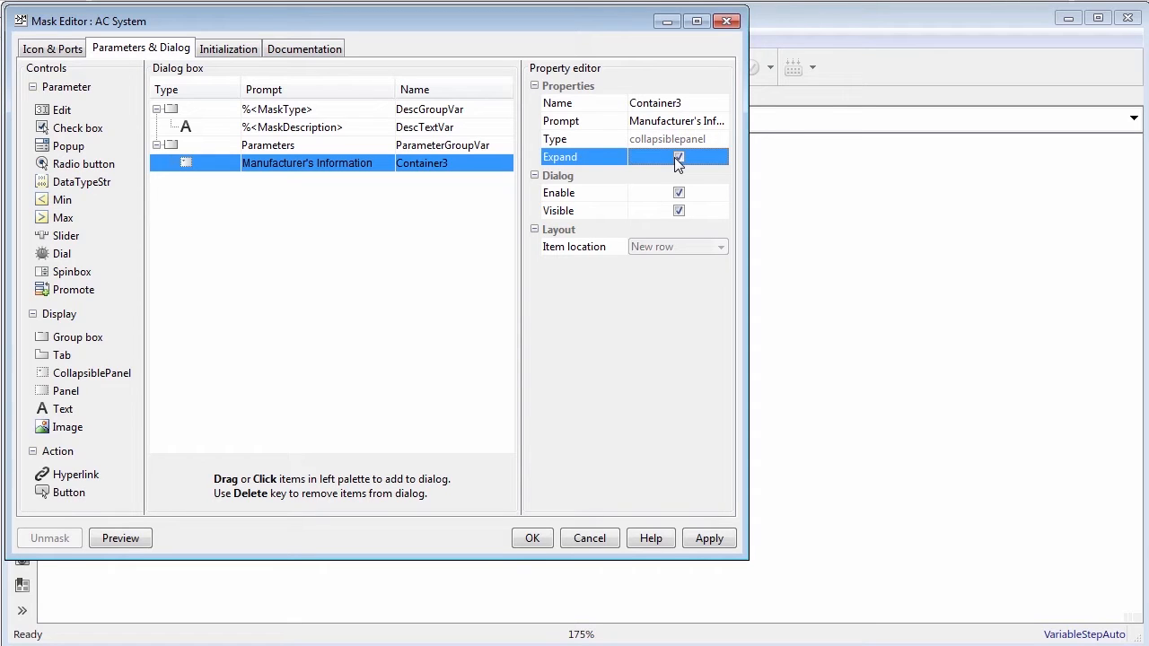
pyautogui.click(680, 156)
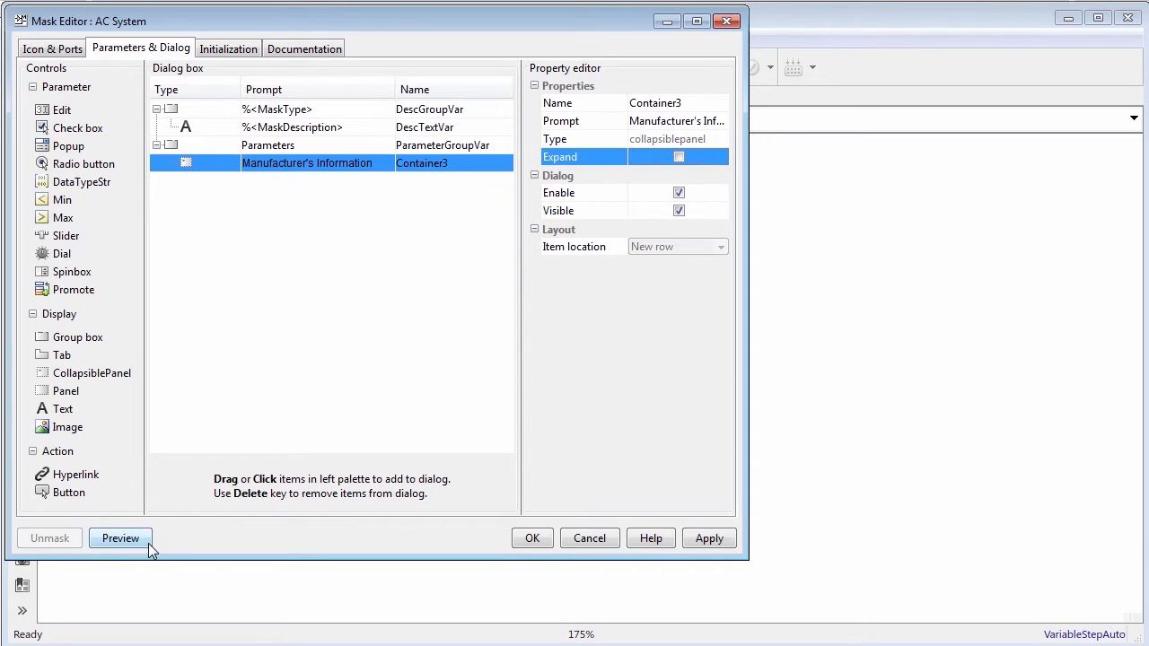
# Preview the mask dialog with the collapsed Manufacturer's Information panel.
pyautogui.click(120, 538)
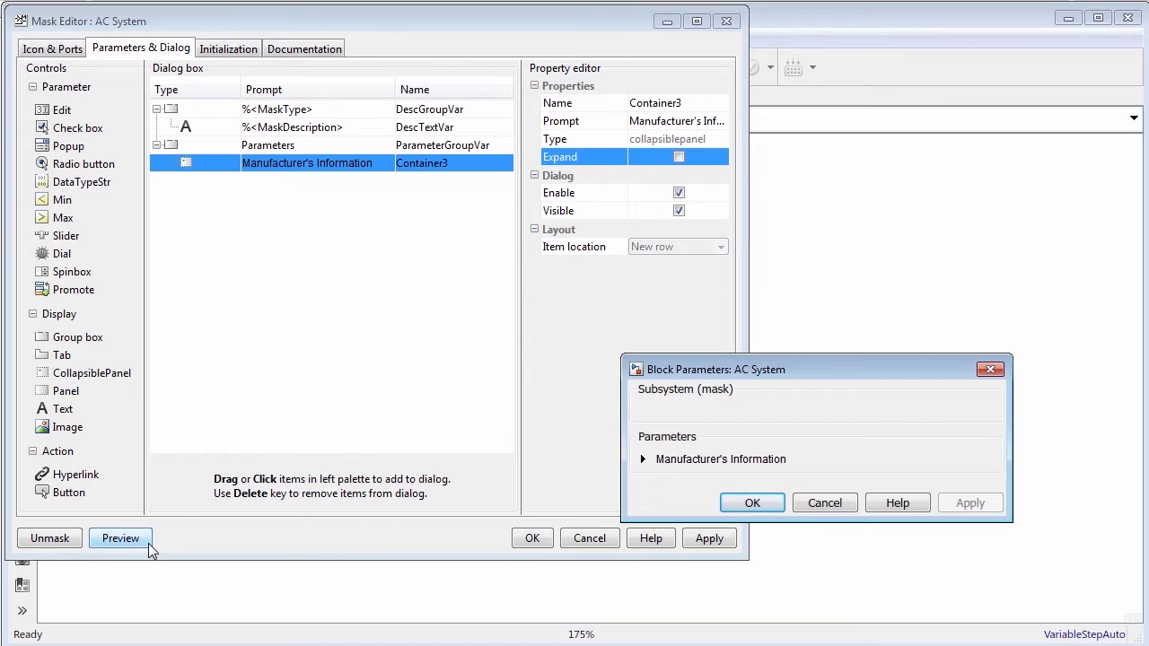
pyautogui.moveTo(678, 473)
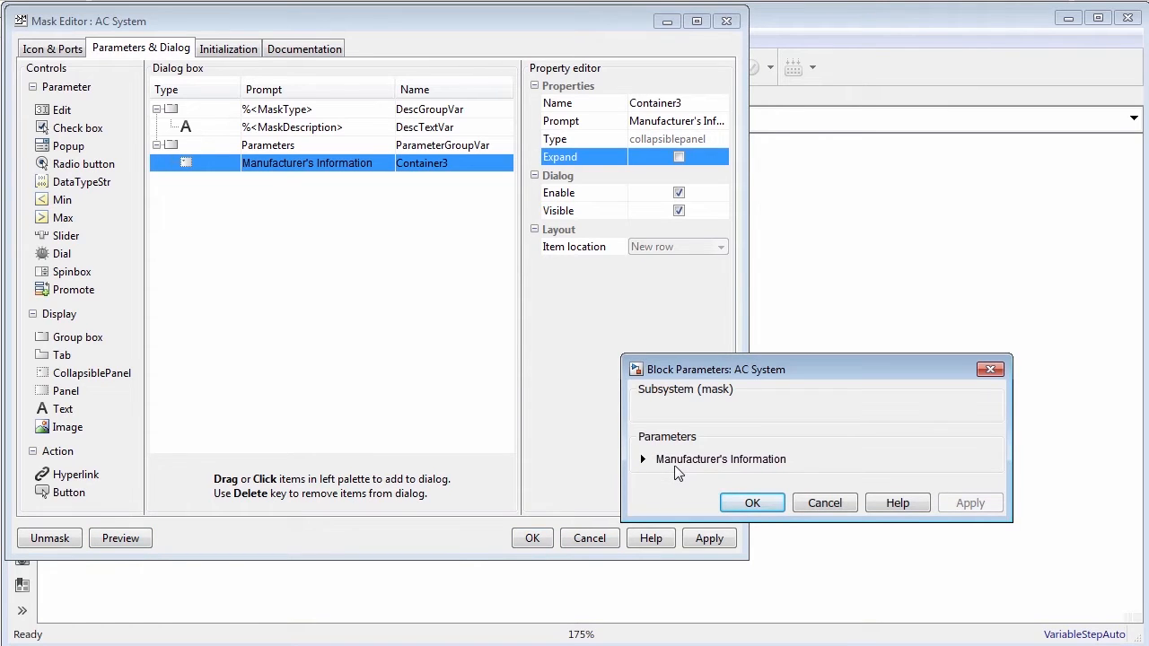
pyautogui.moveTo(713, 492)
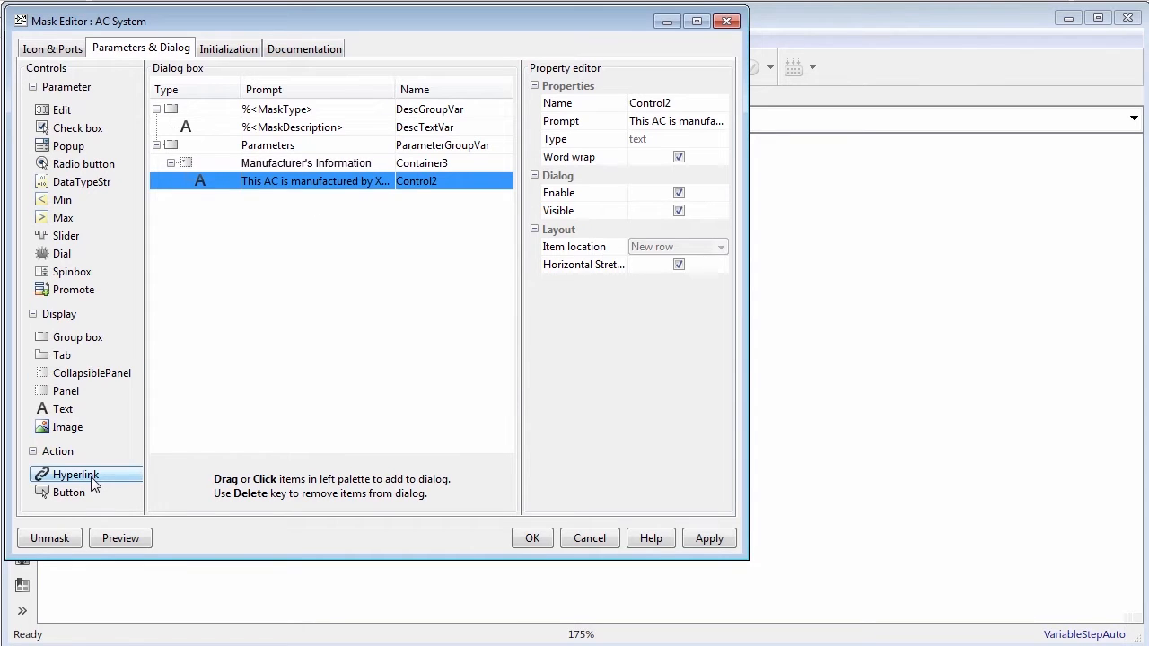
pyautogui.click(74, 474)
pyautogui.write("User's manual")
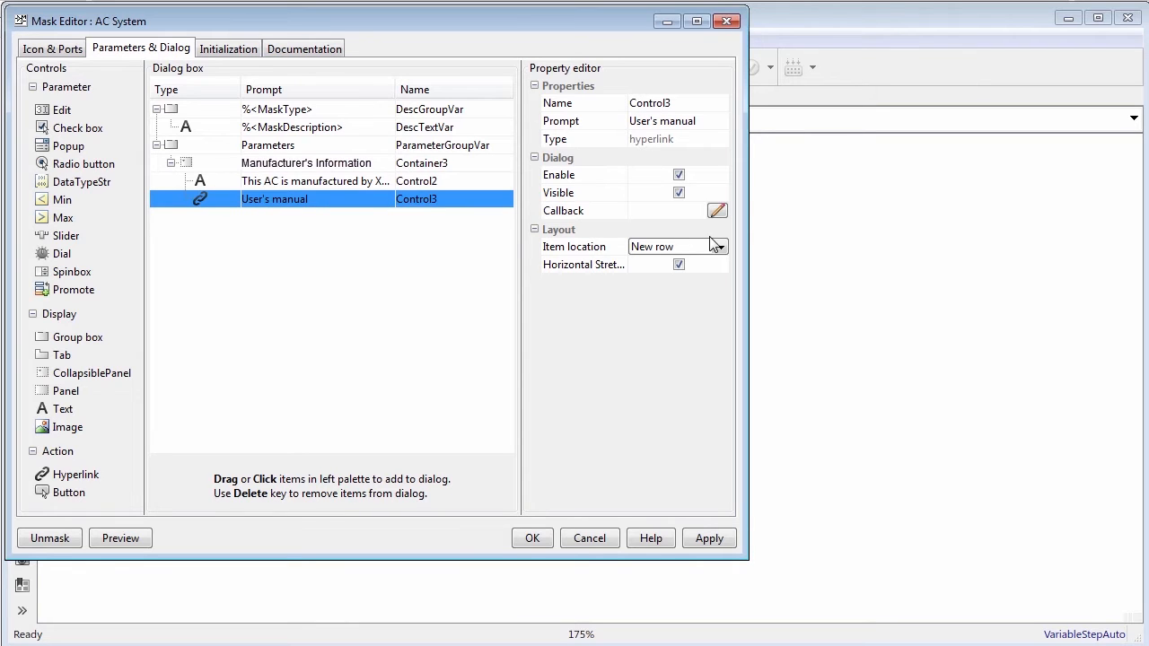
pyautogui.click(717, 210)
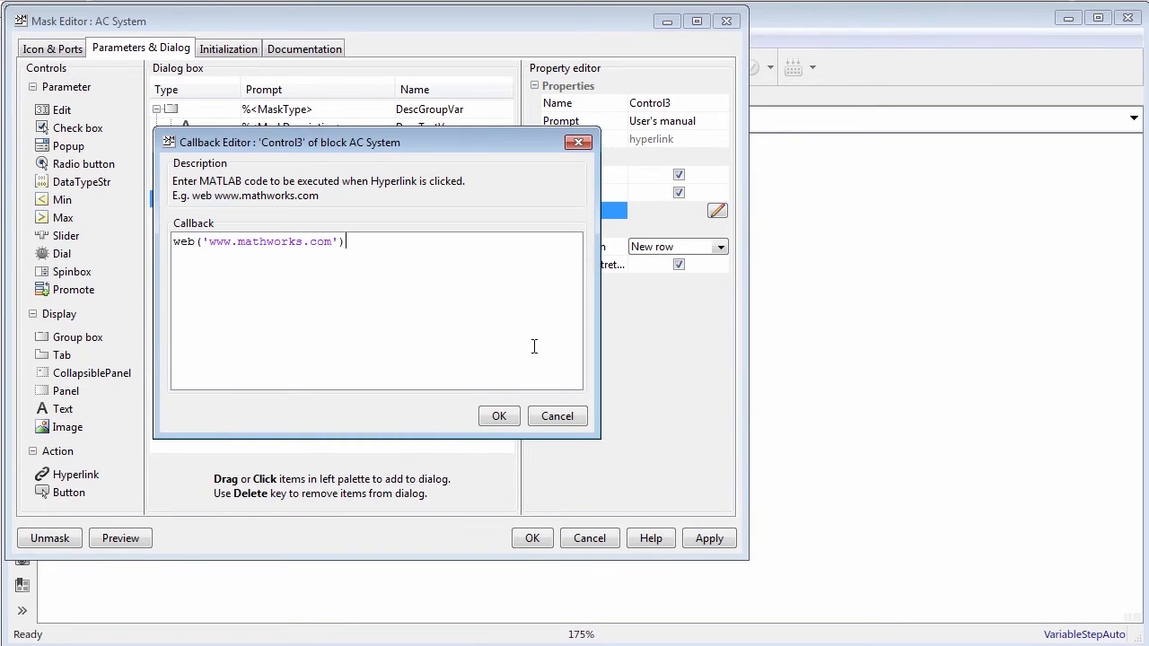
pyautogui.click(498, 416)
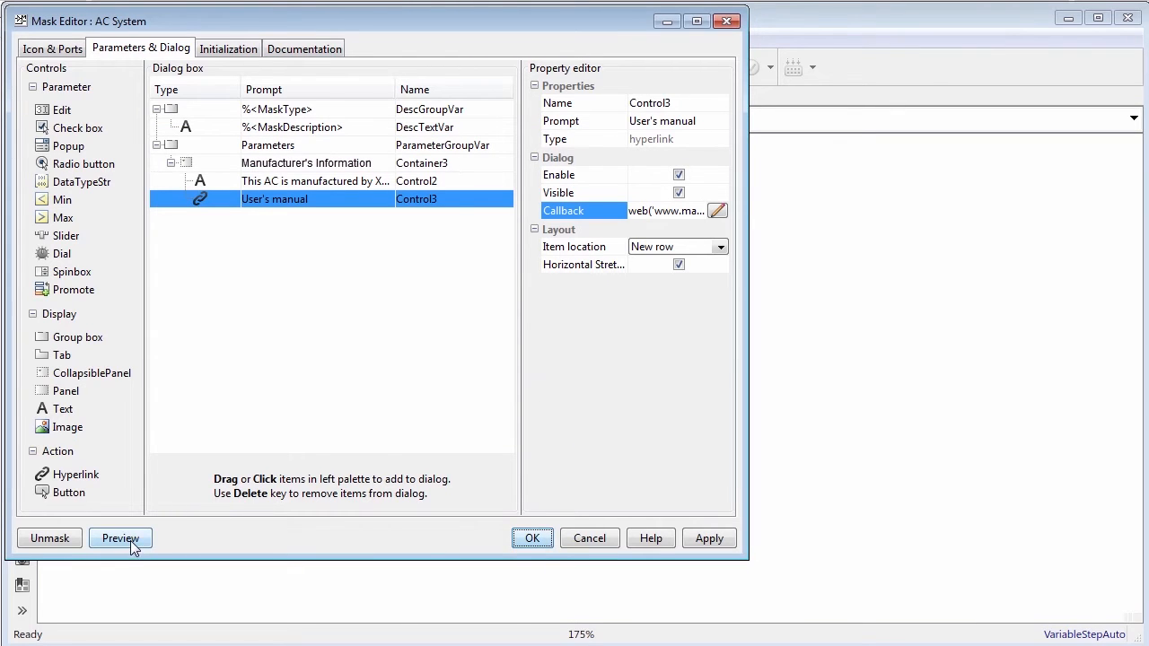
pyautogui.click(121, 538)
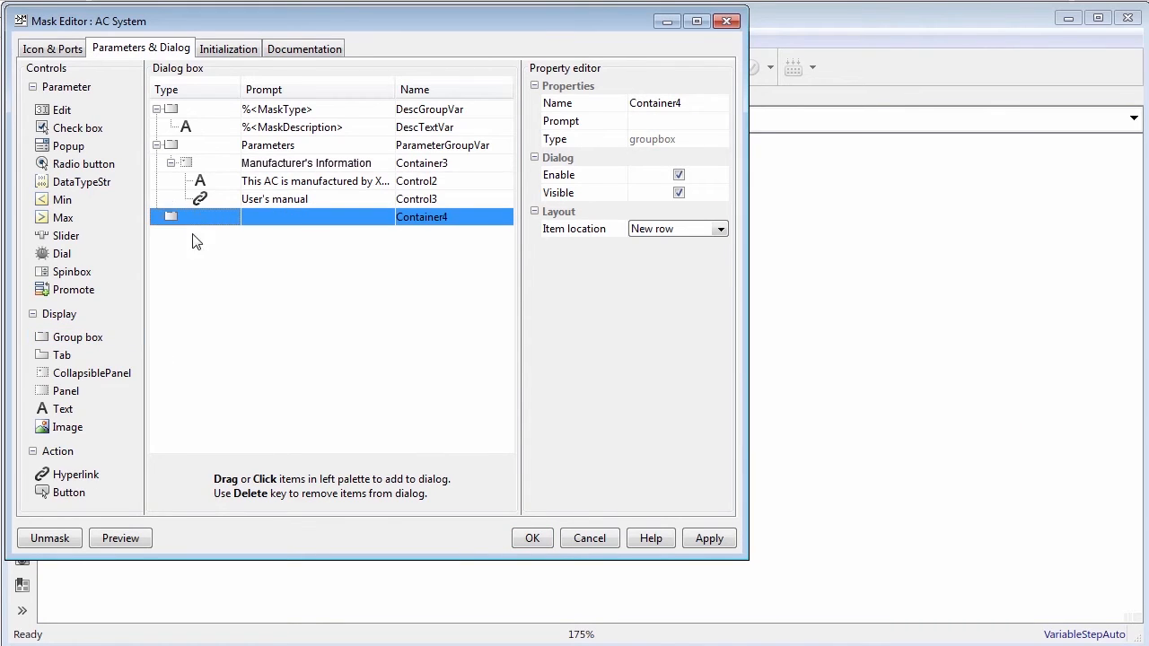
# Name the group XYZ AC Control Panel, add a Power On callback button, place it on the current row.
pyautogui.write('XYZ AC Control Panel')
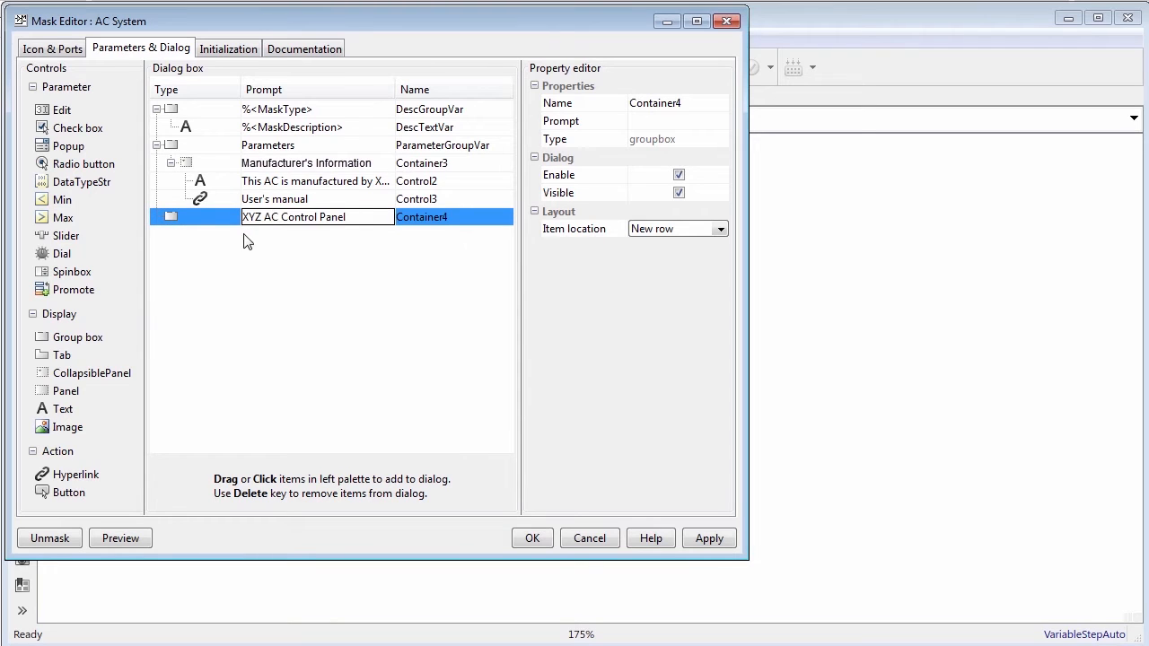
pyautogui.click(68, 492)
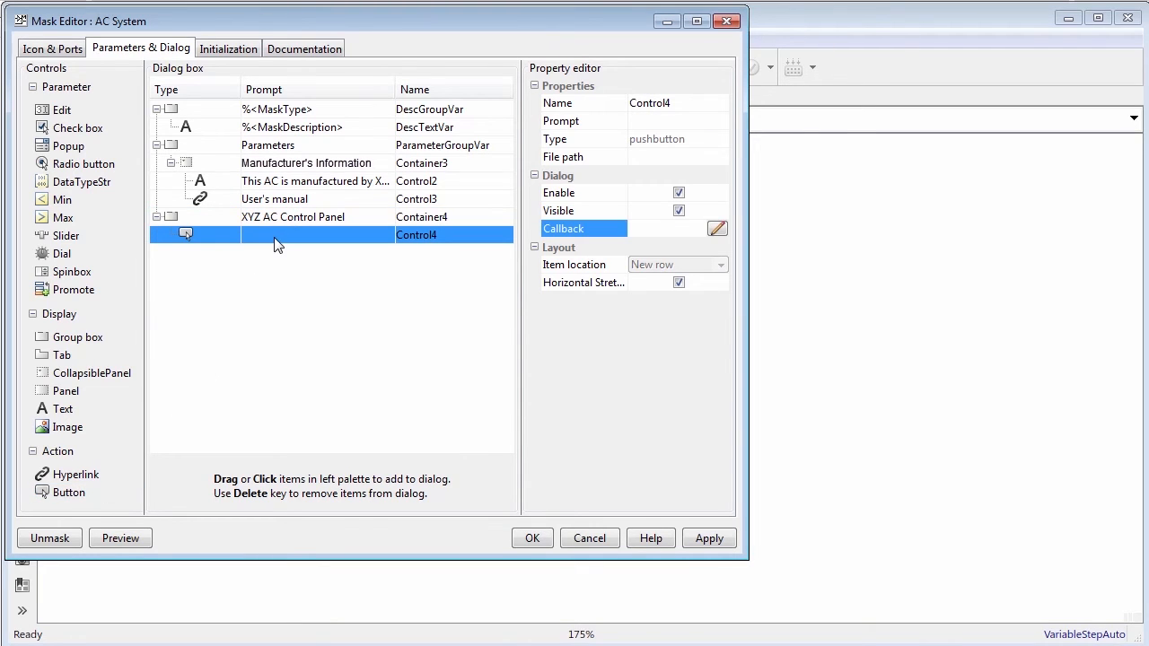
pyautogui.write('Power On')
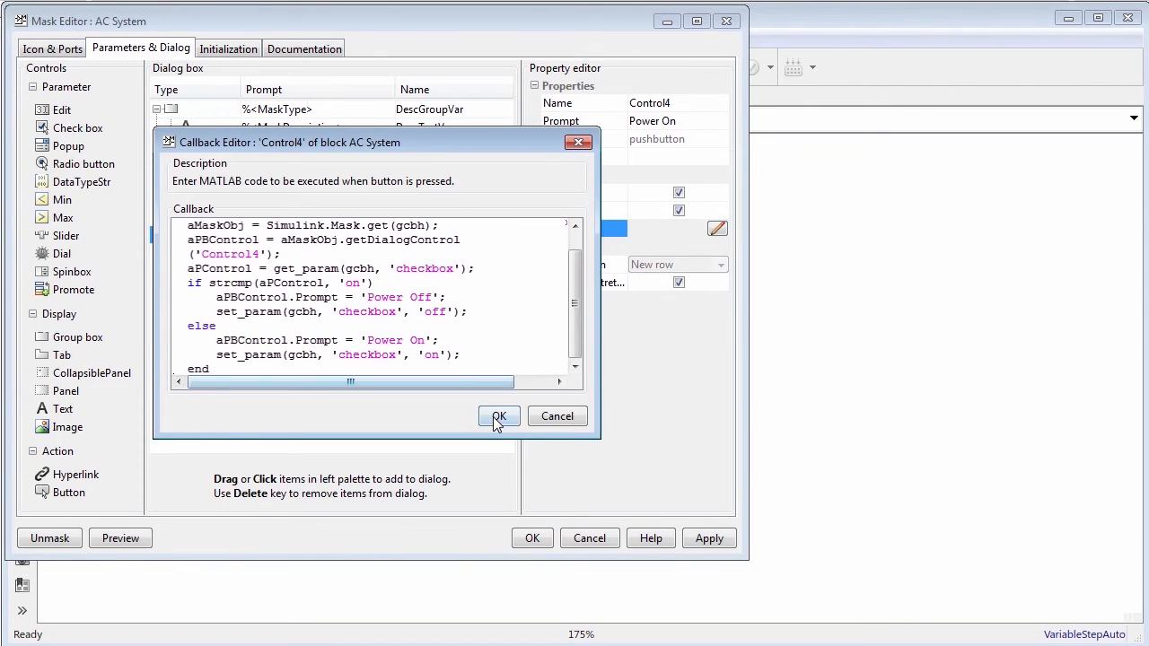
pyautogui.click(499, 416)
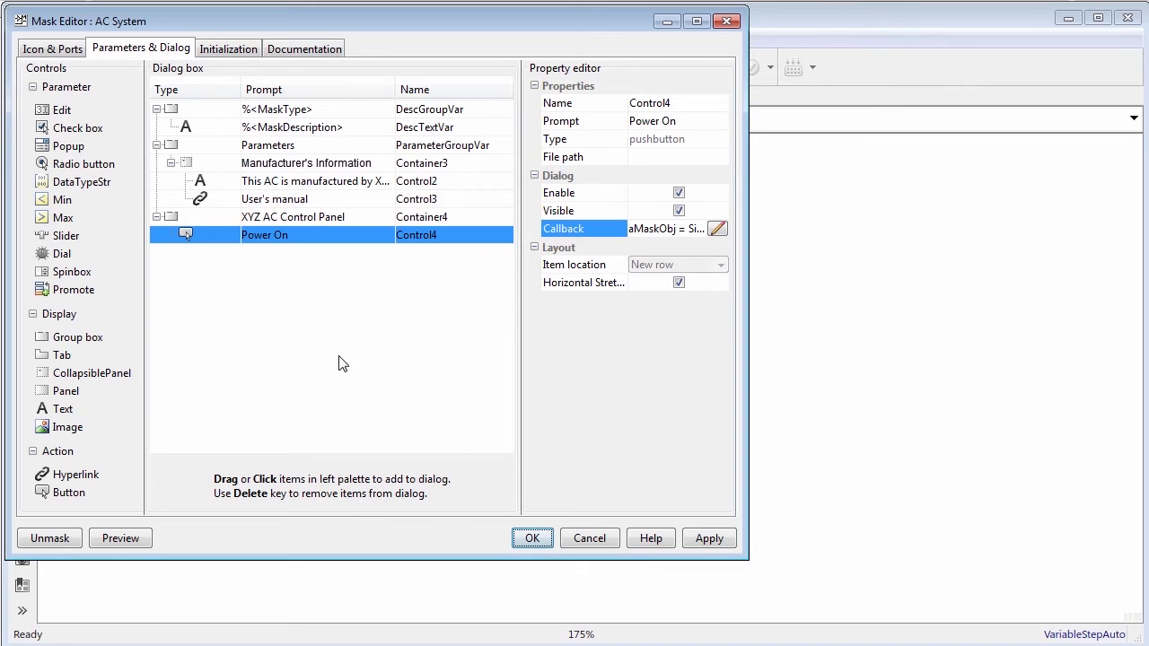
pyautogui.moveTo(234, 225)
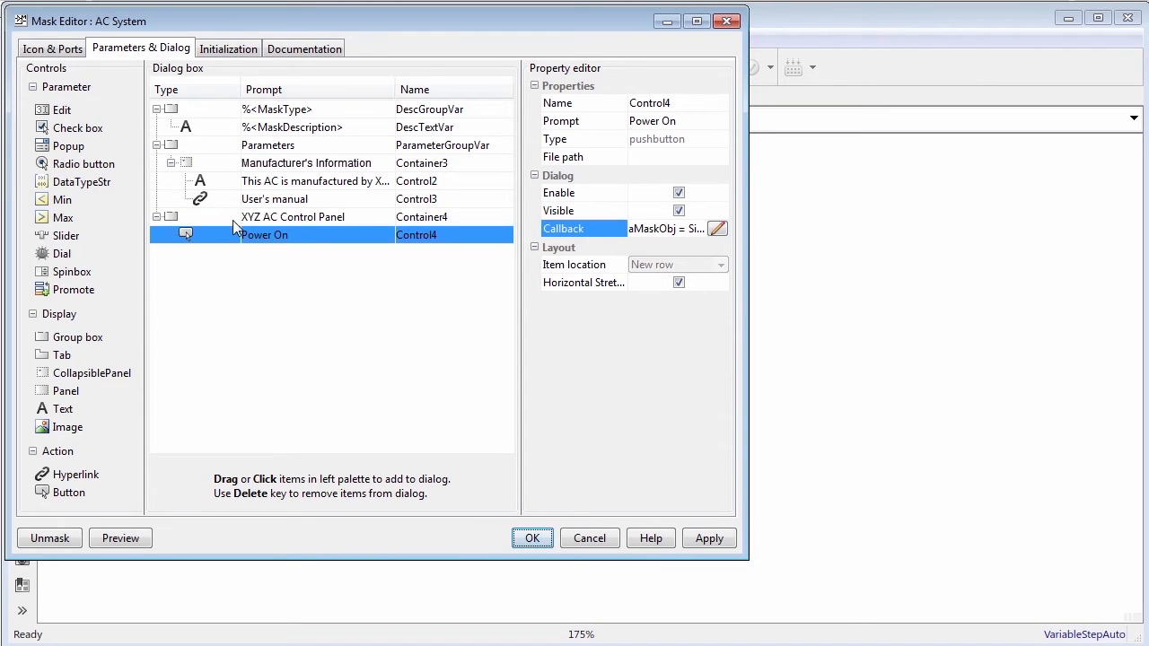
pyautogui.click(294, 216)
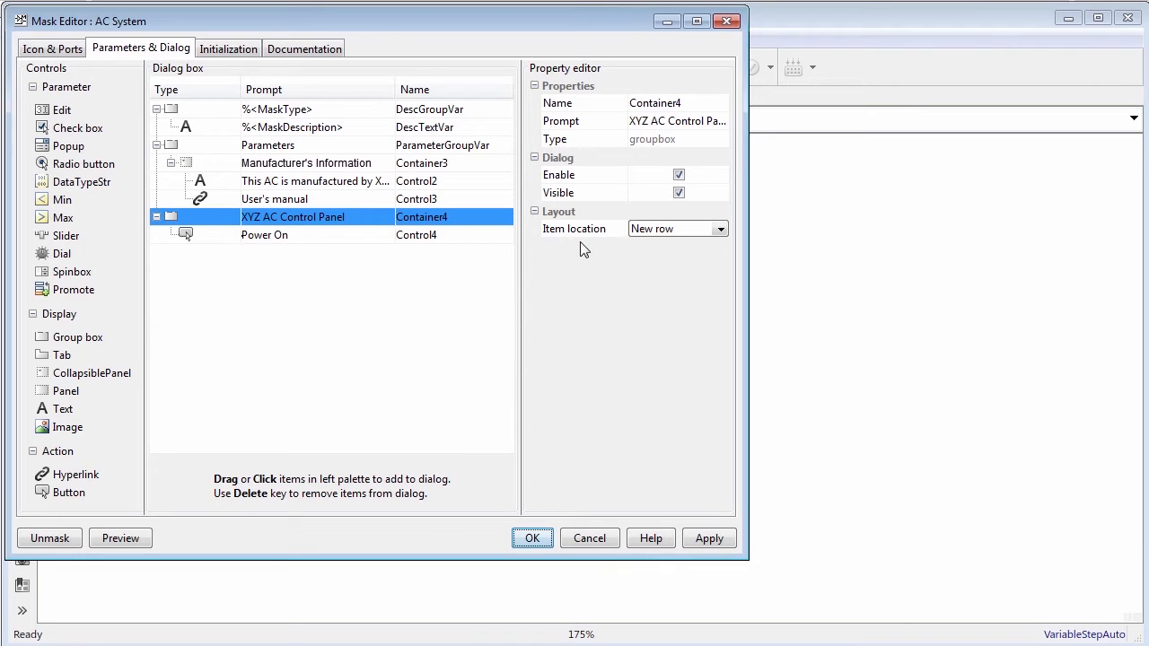
pyautogui.click(720, 228)
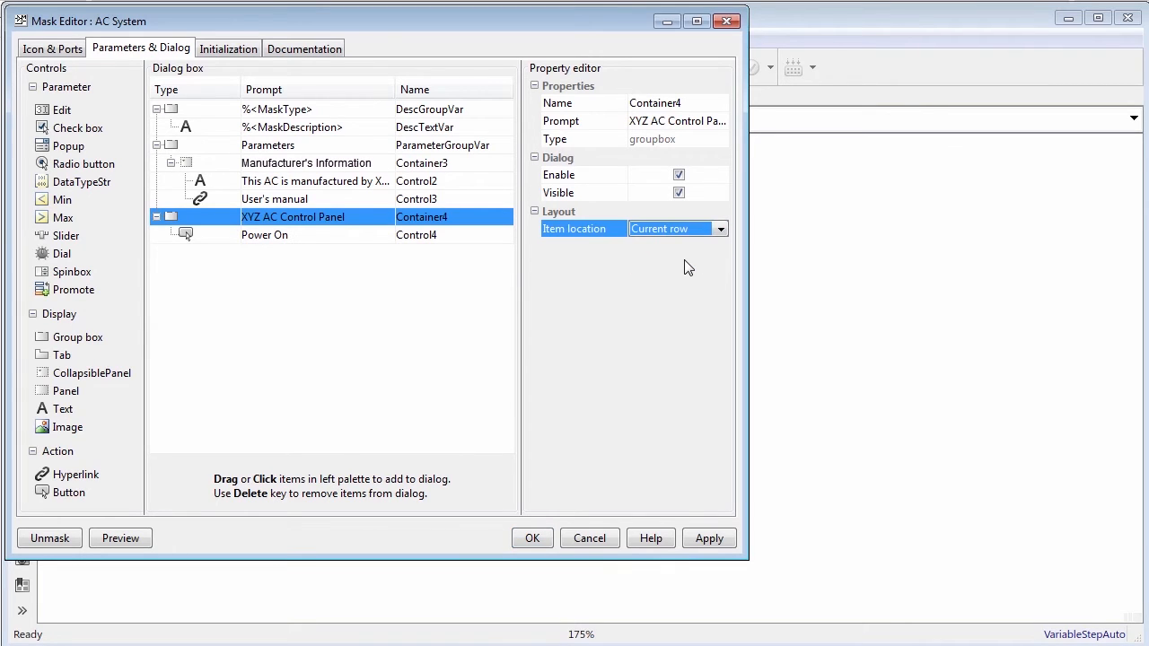
pyautogui.click(120, 538)
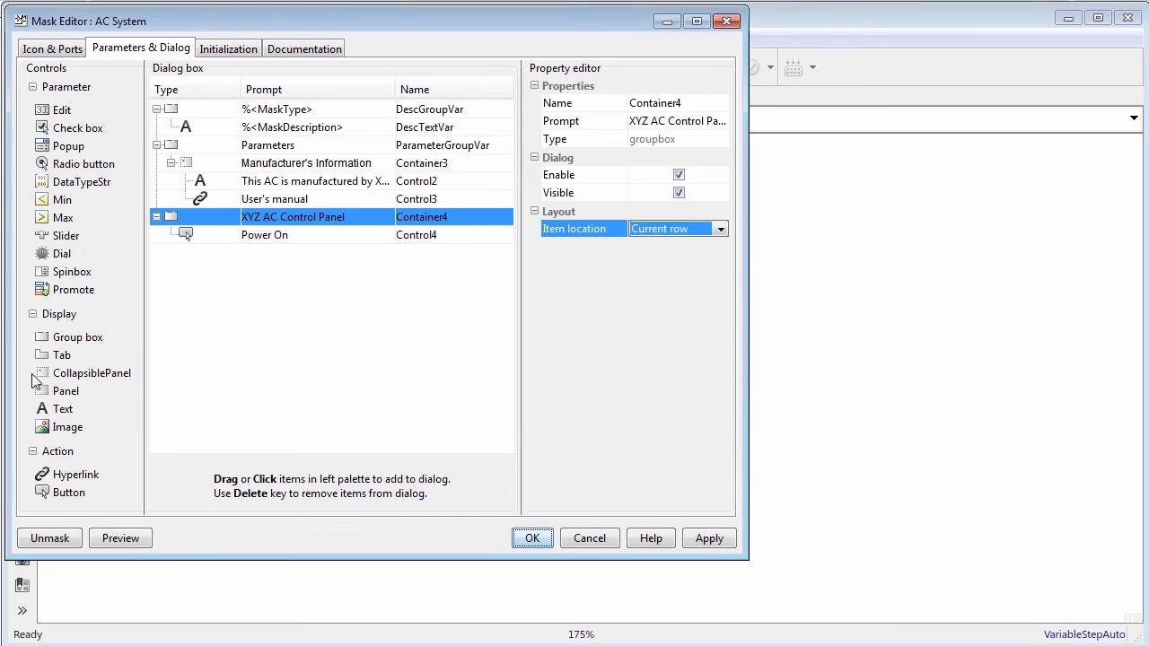
# Add a Main Controls tab holding a dial named Humidity.
pyautogui.click(63, 355)
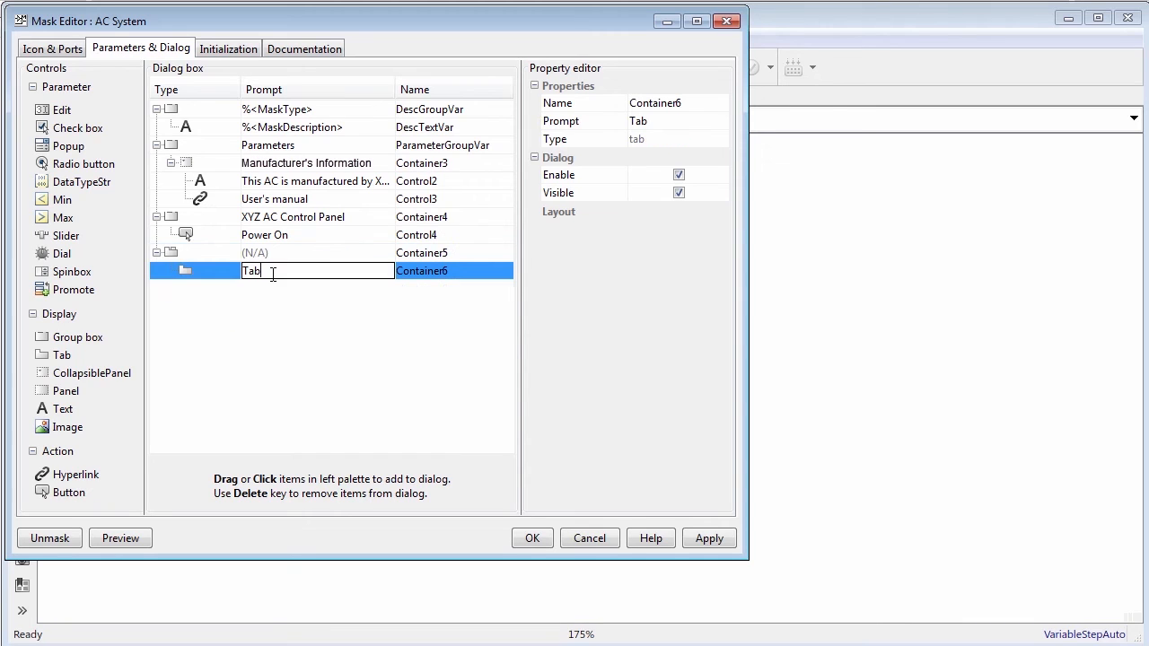
pyautogui.write('Main Controls')
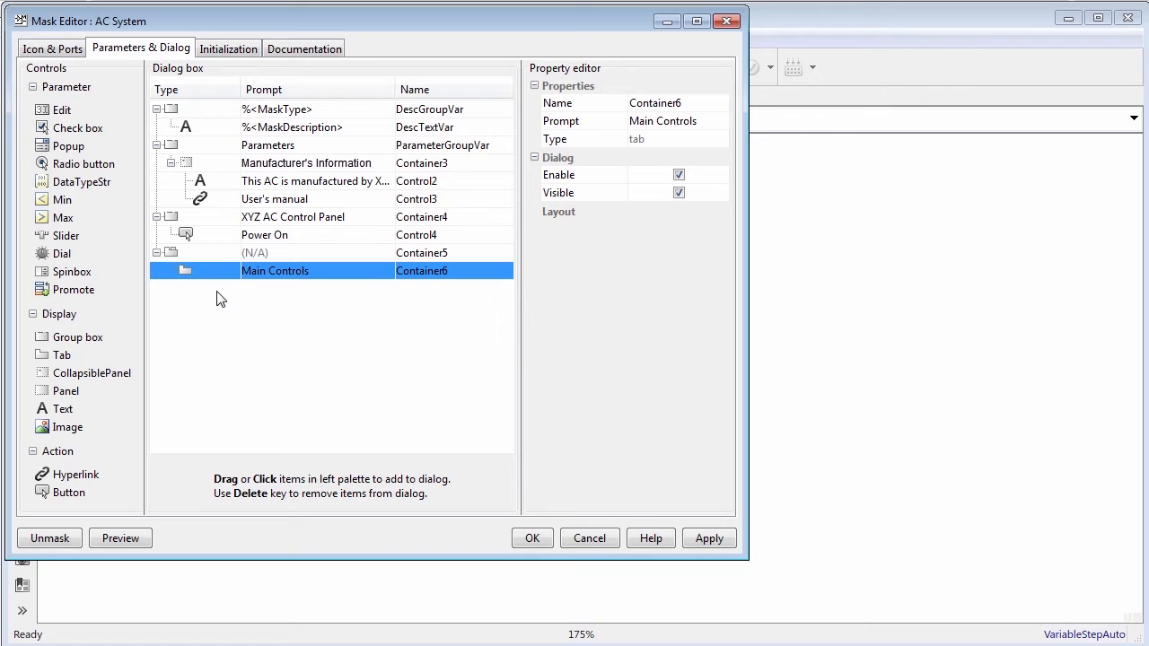
pyautogui.moveTo(62, 254)
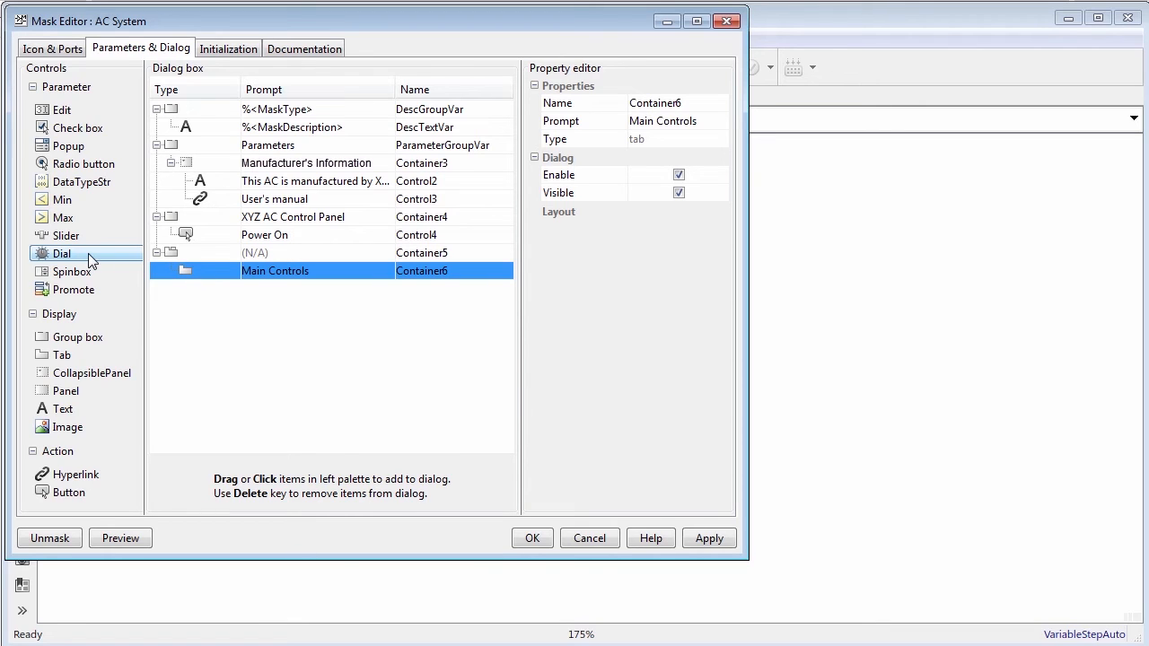
pyautogui.moveTo(206, 326)
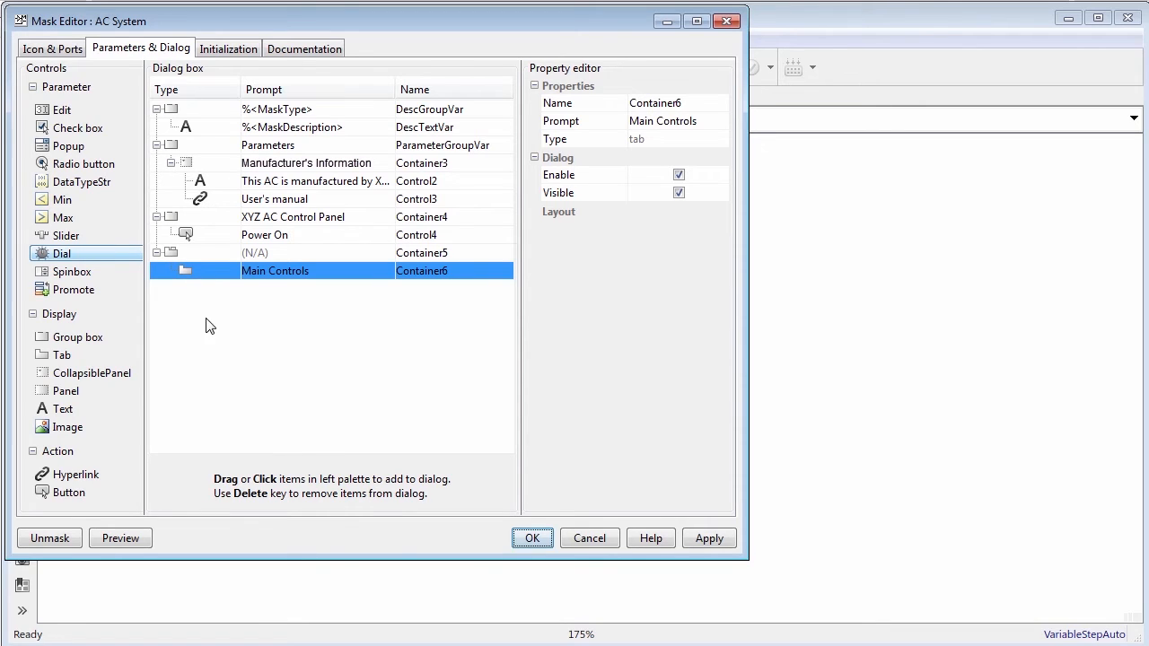
pyautogui.click(63, 253)
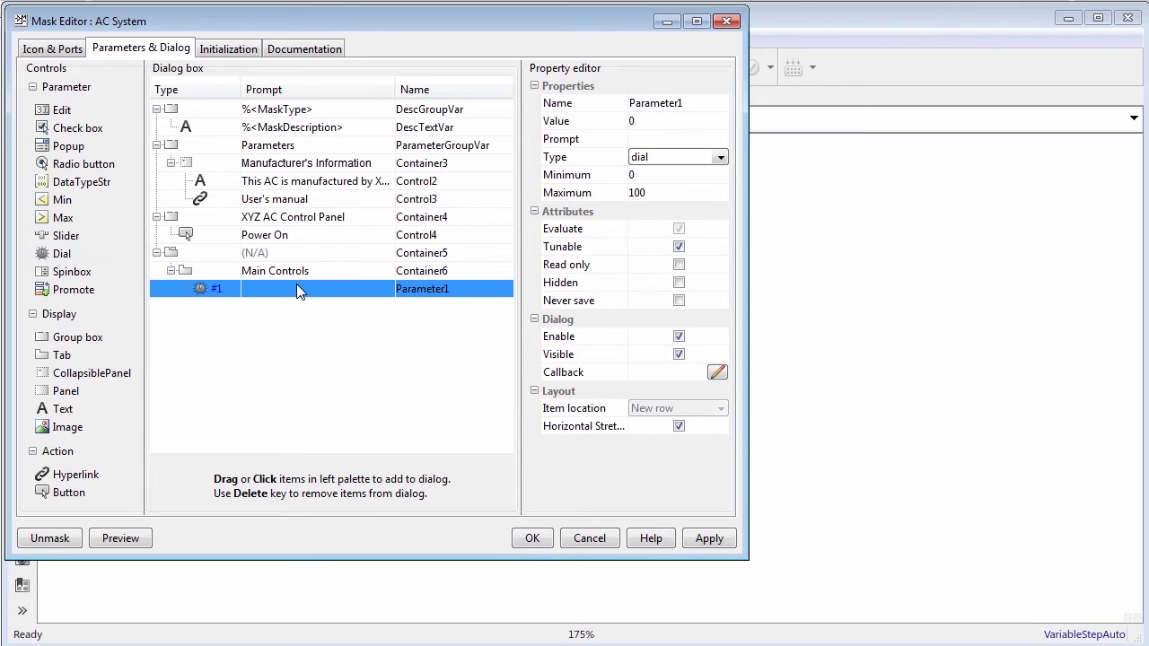
pyautogui.write('Humidity')
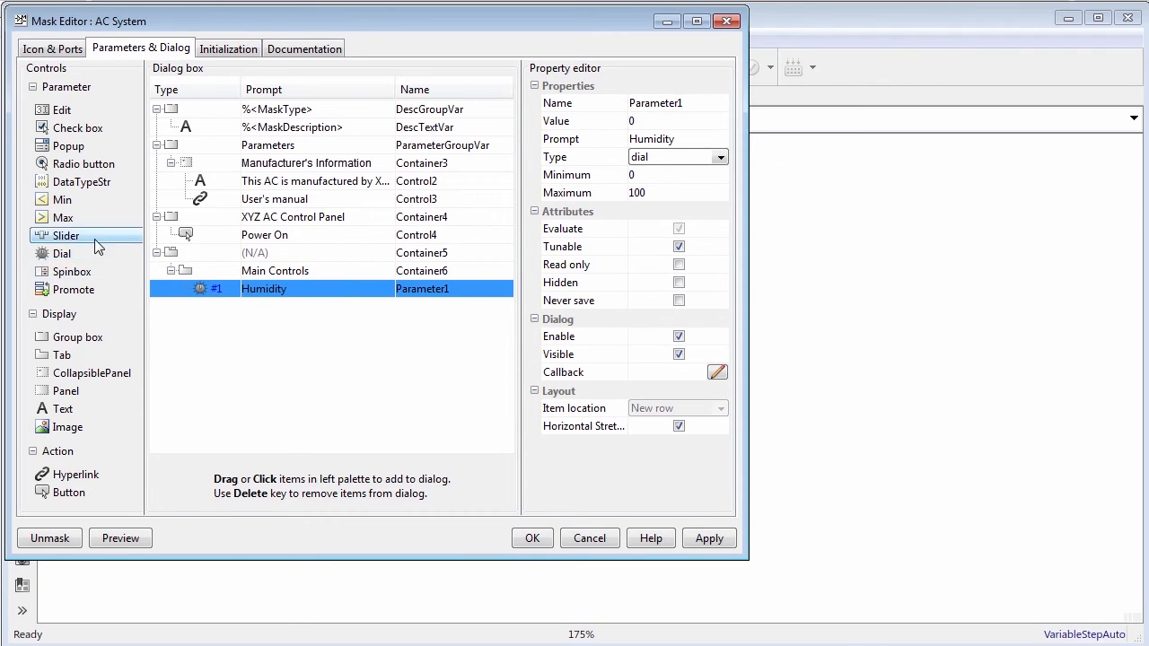
# Add an Auto Shut Down Time slider on Humidity's row.
pyautogui.click(66, 235)
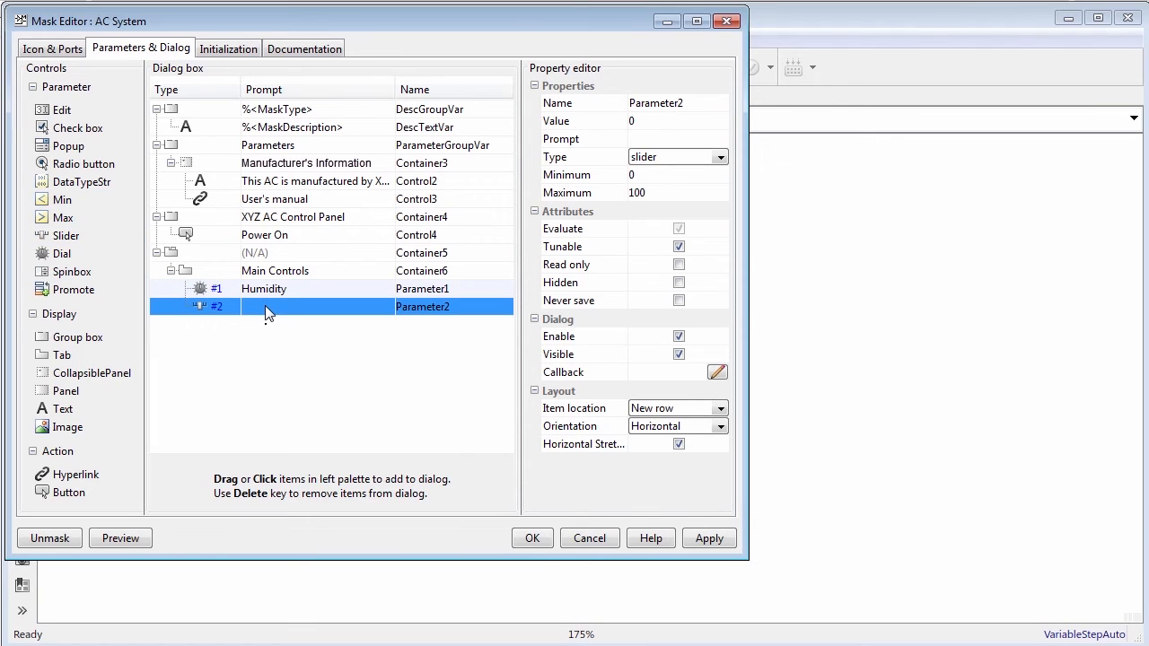
pyautogui.doubleClick(315, 306)
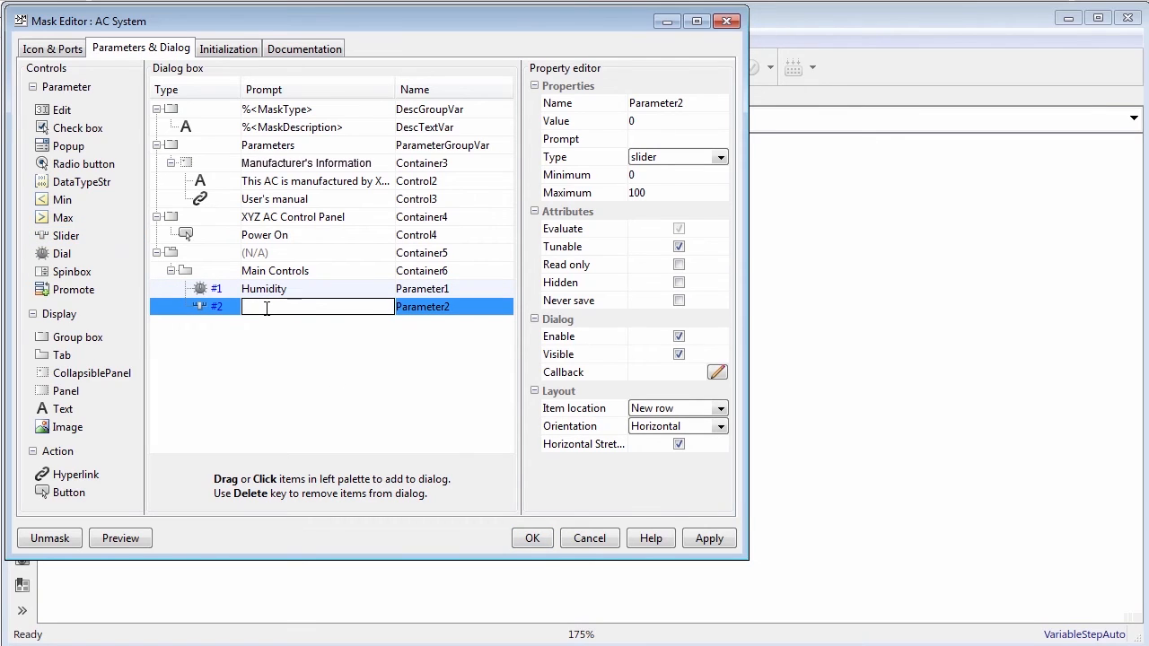
pyautogui.write('Auto Shut Down Time')
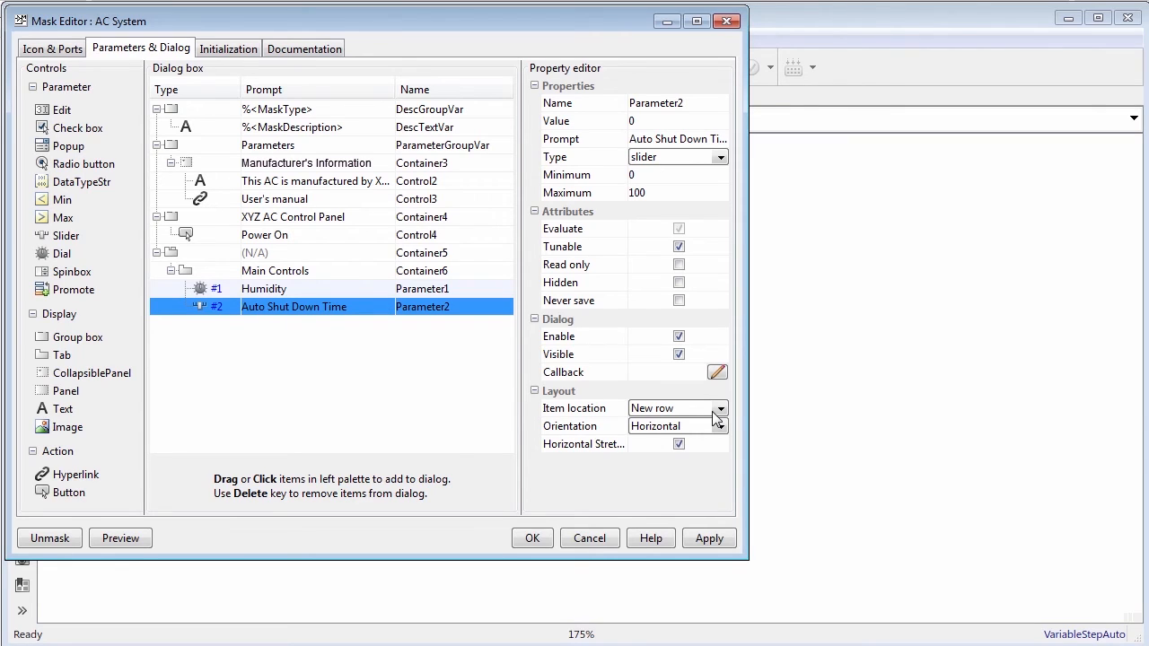
pyautogui.click(721, 407)
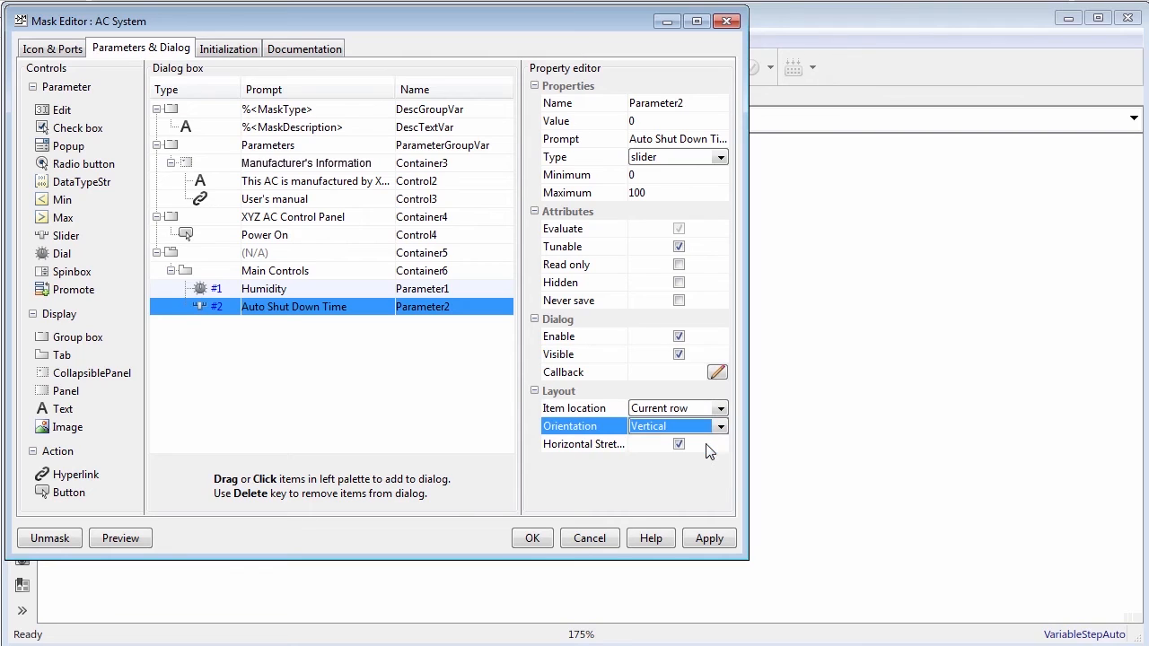
# Add a Temperature dial on the current row and preview the dialog.
pyautogui.click(67, 253)
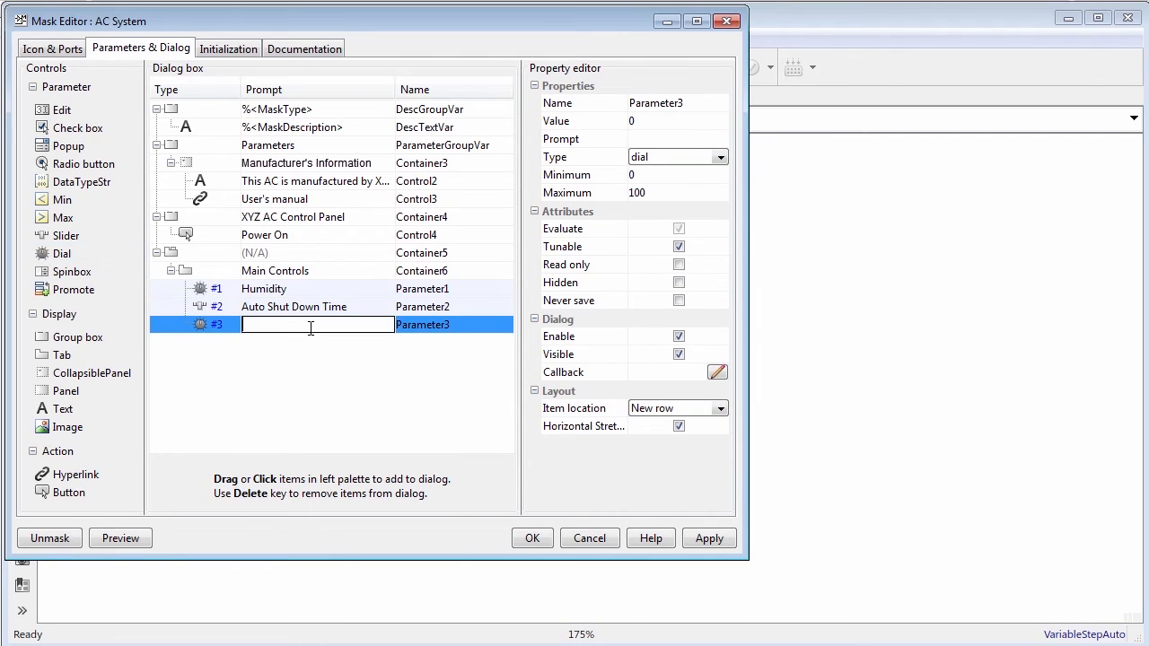
pyautogui.write('Temperature')
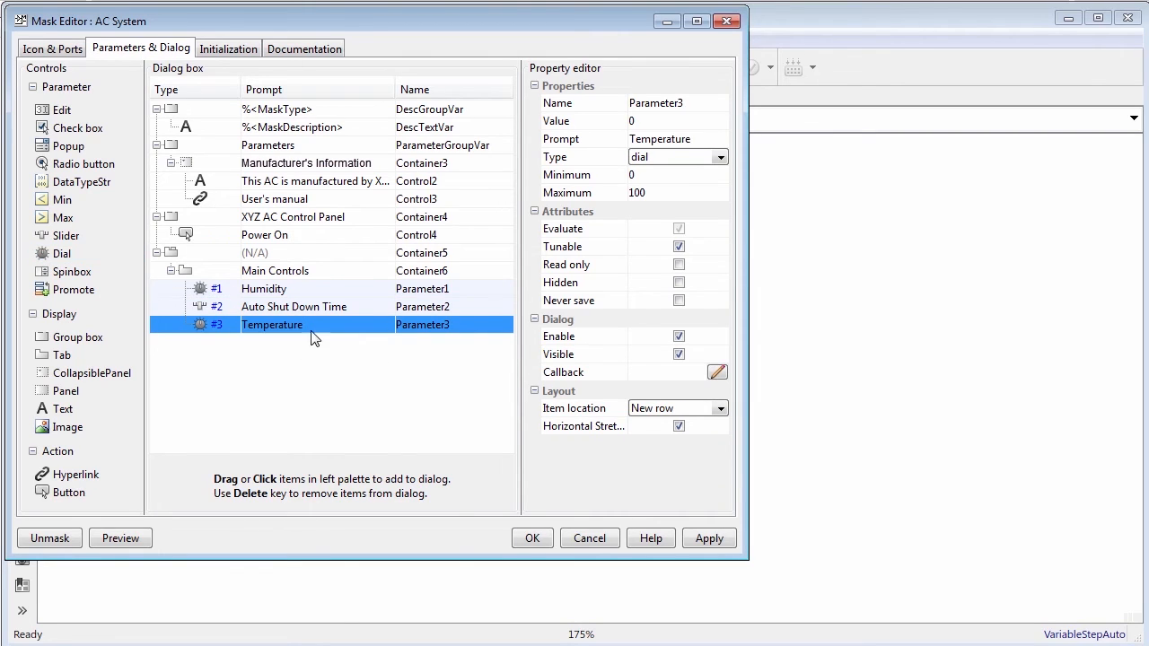
pyautogui.click(719, 407)
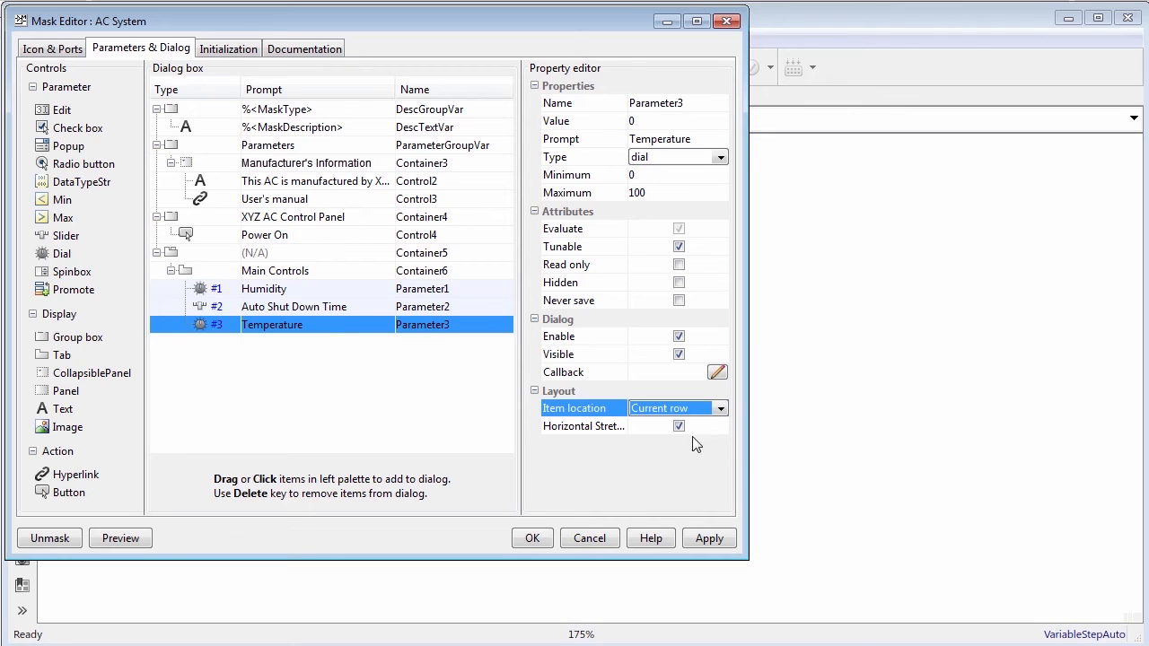
pyautogui.click(120, 538)
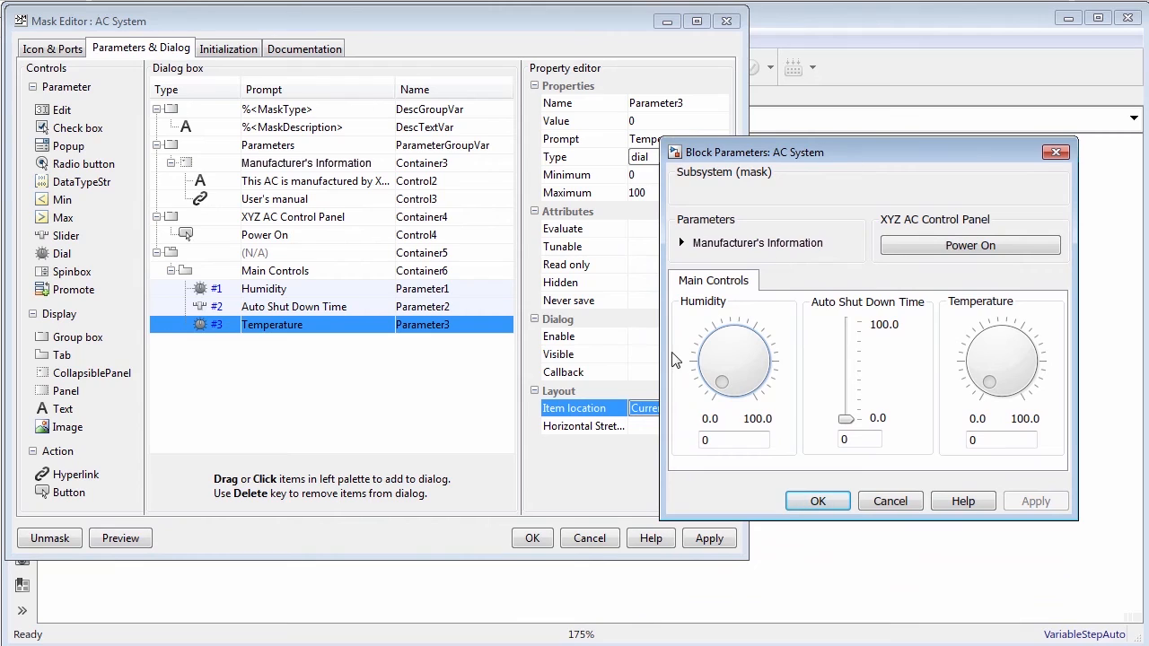
pyautogui.moveTo(721, 382); pyautogui.dragTo(712, 372)
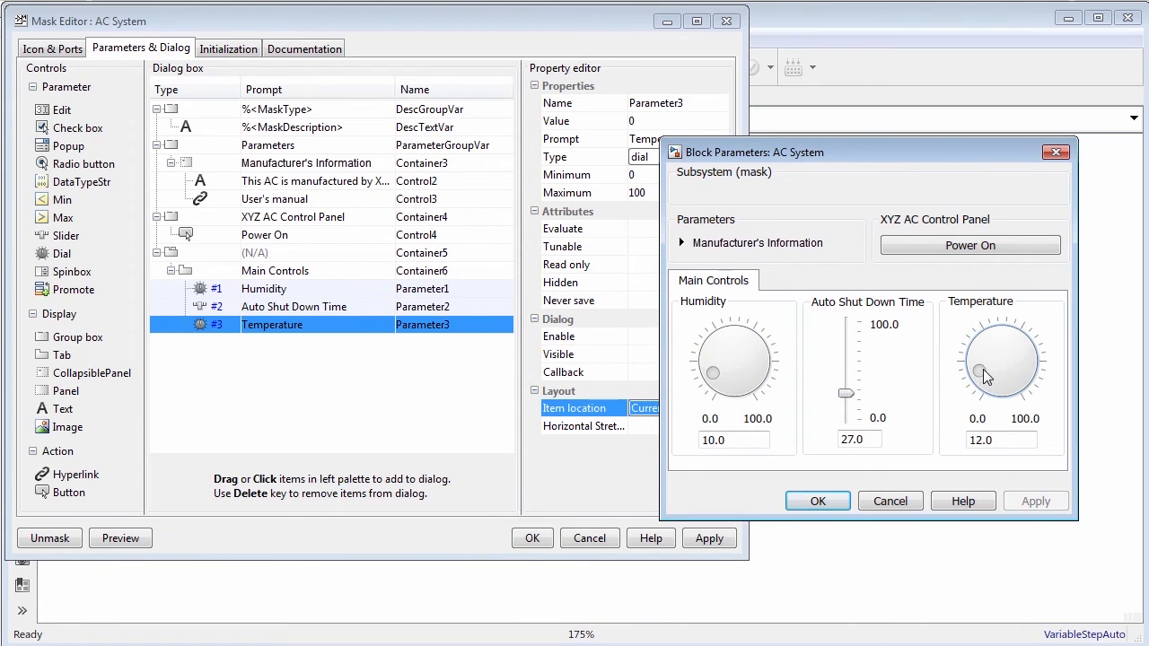
pyautogui.moveTo(979, 373); pyautogui.dragTo(988, 368)
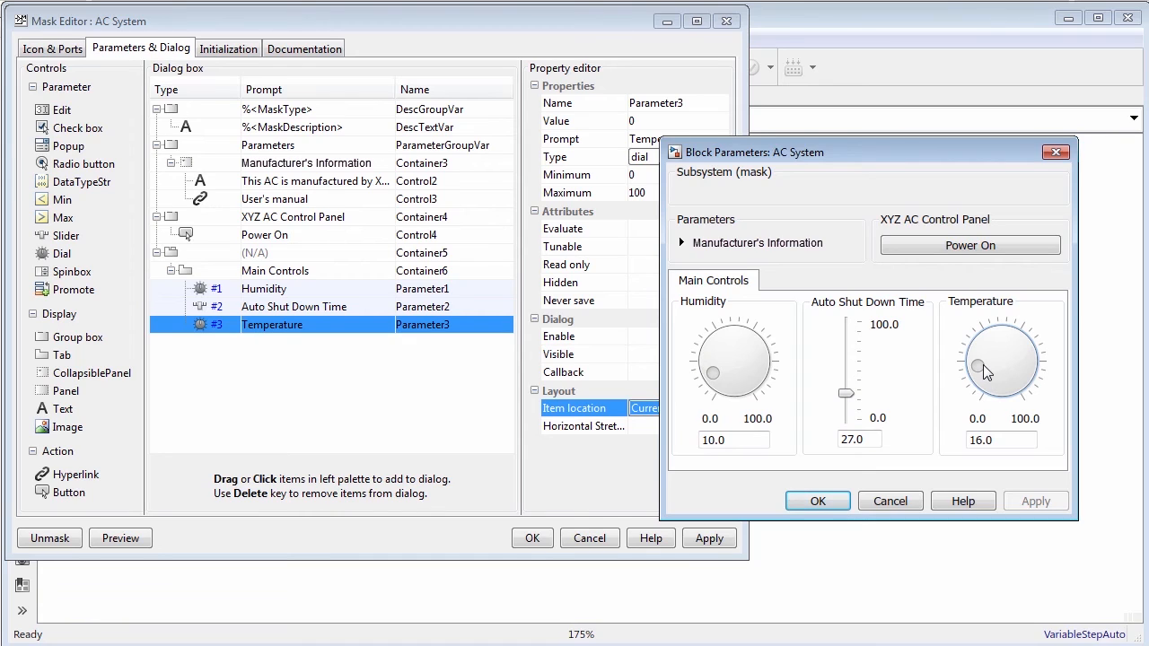
pyautogui.moveTo(705, 485)
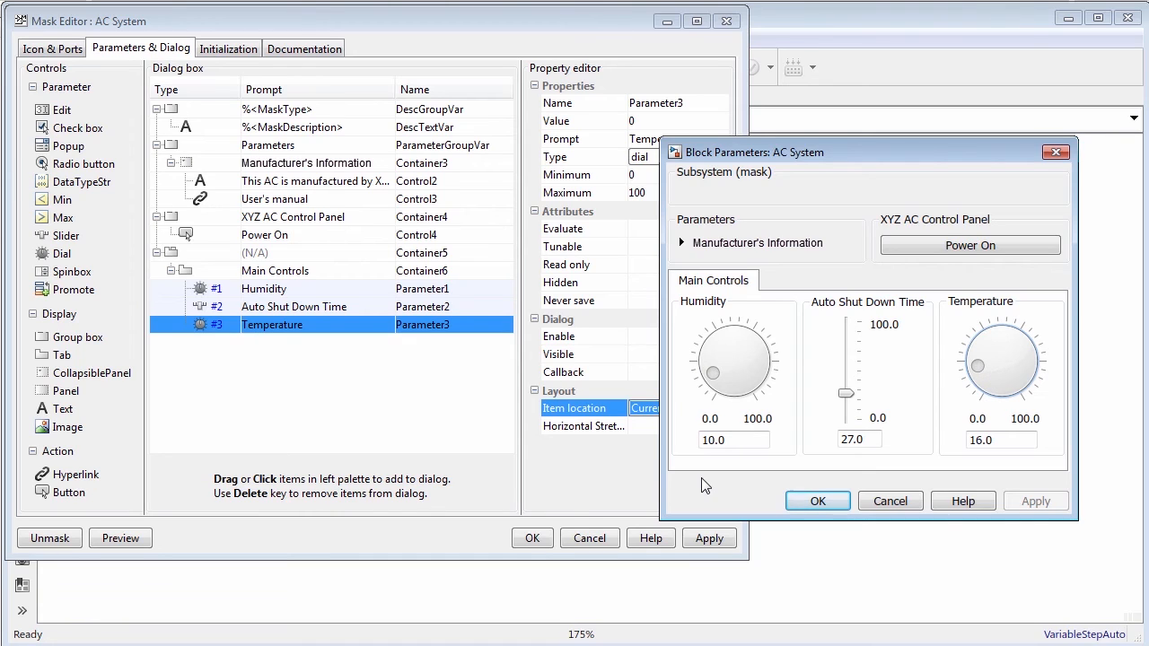
pyautogui.click(1056, 151)
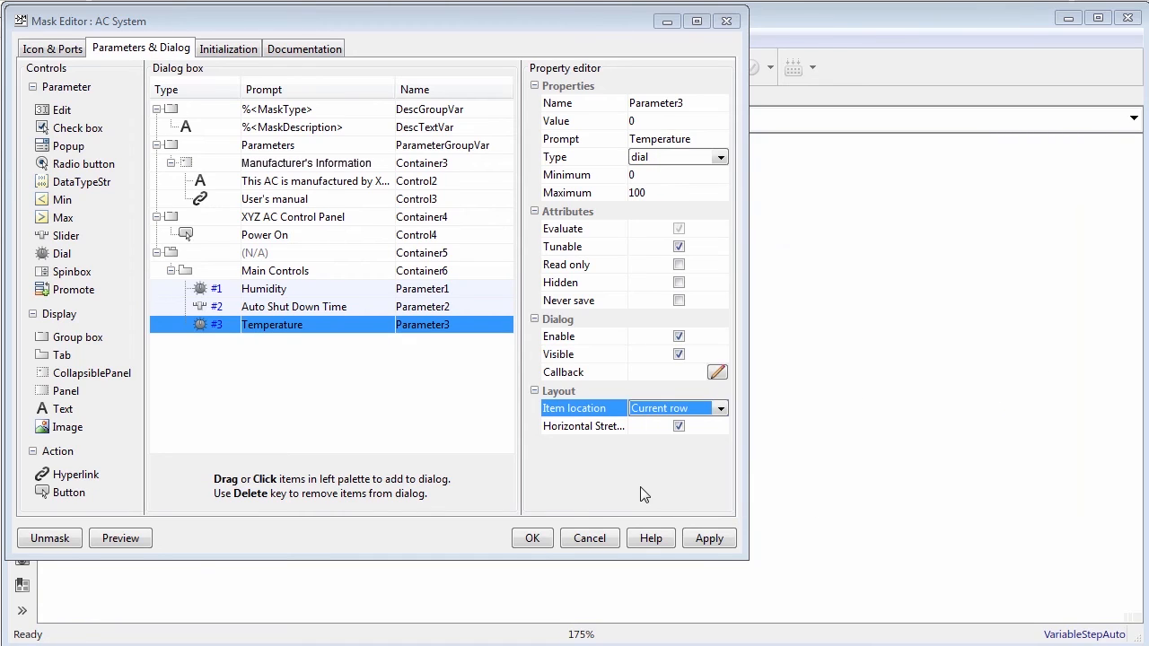
pyautogui.moveTo(159, 434)
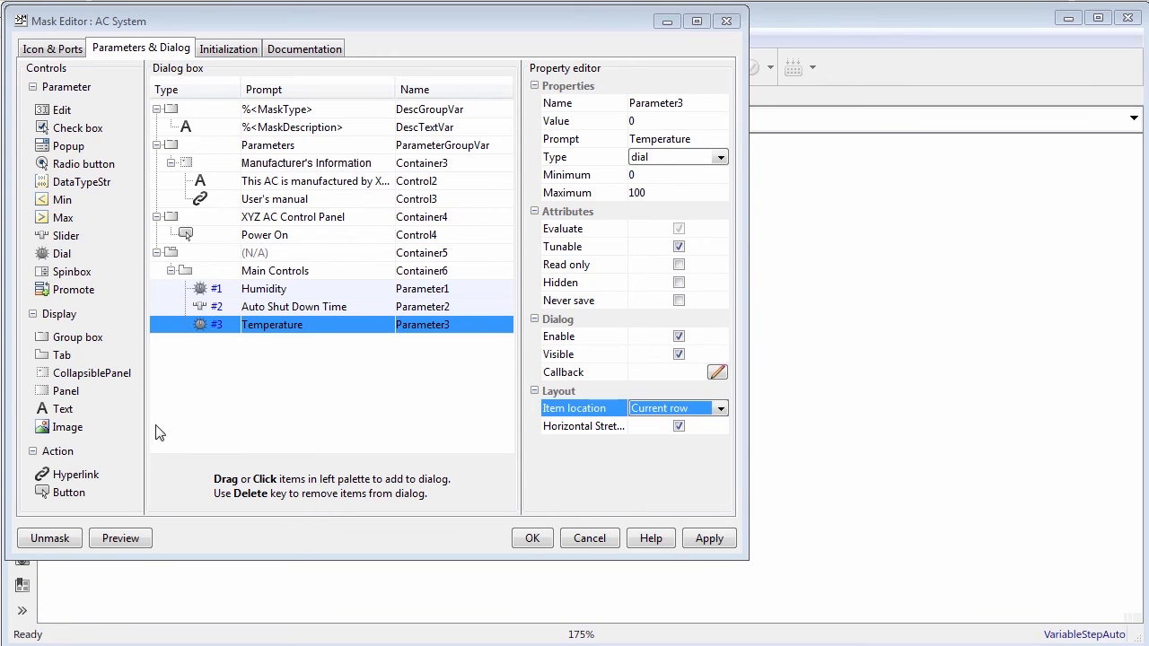
# Add an Ancillary Controls tab containing a Fan Controls group box.
pyautogui.click(62, 354)
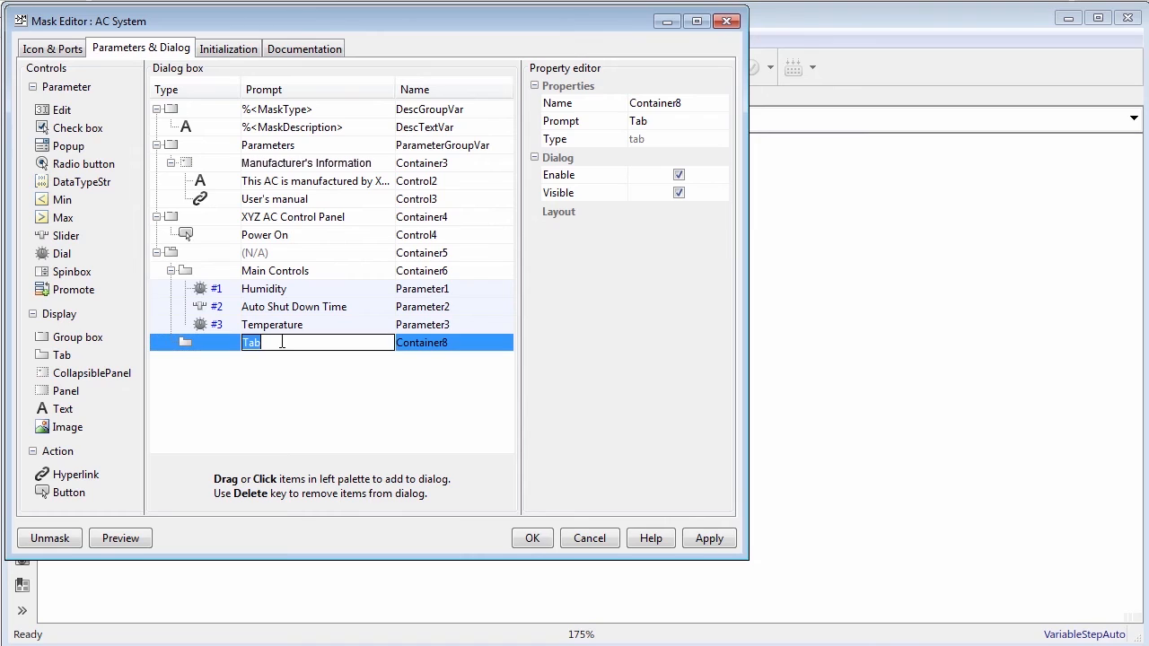
pyautogui.write('Ancillary Controls')
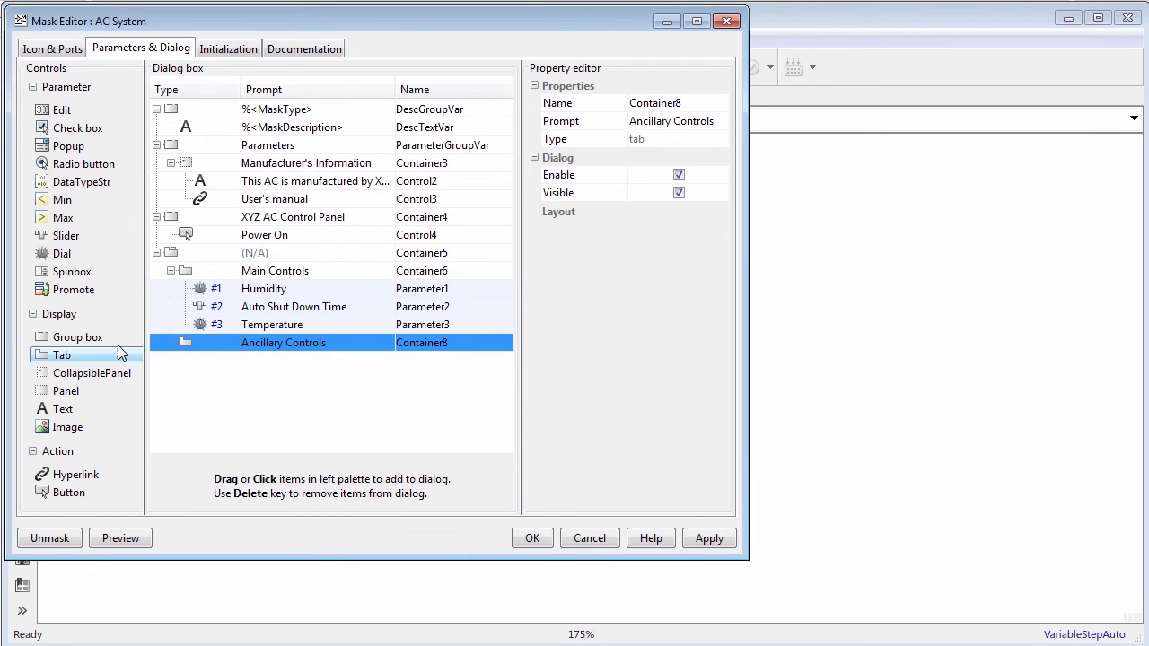
pyautogui.click(76, 337)
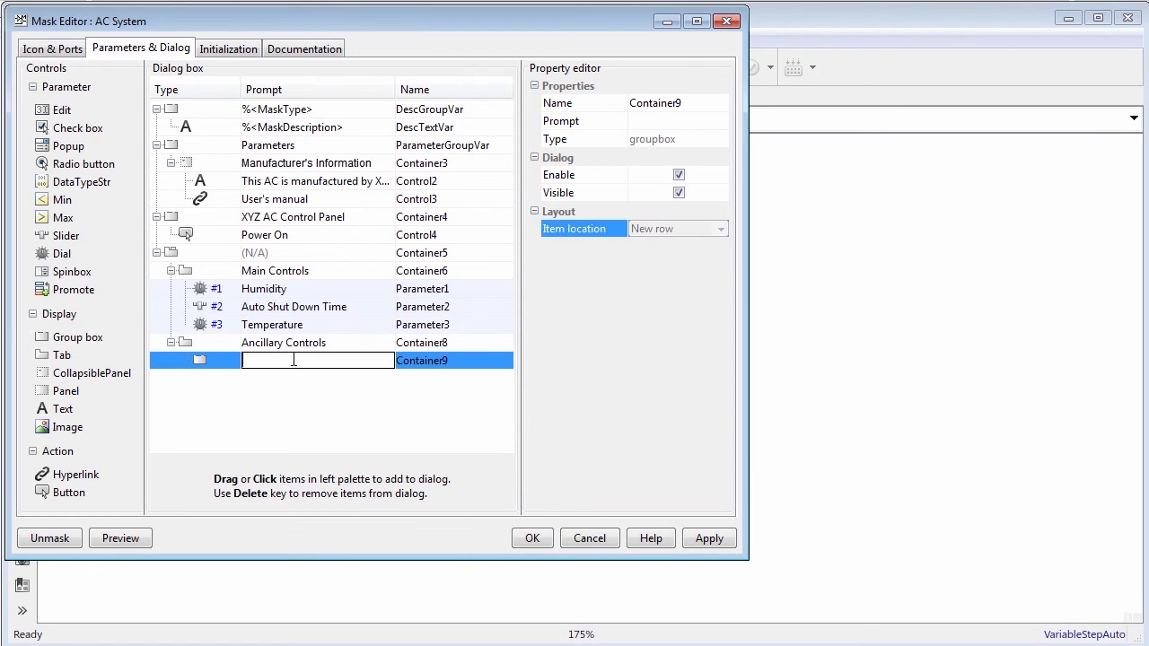
pyautogui.write('Fan Controls')
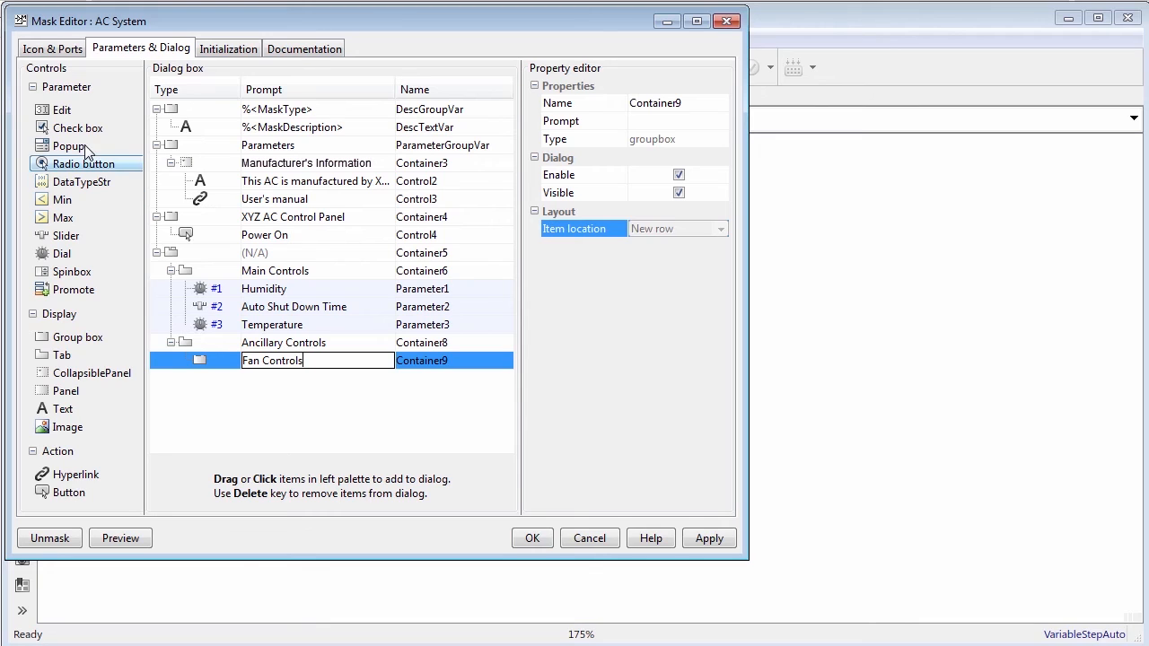
# Add a popup parameter prompted Fan Speed inside Fan Controls.
pyautogui.click(69, 145)
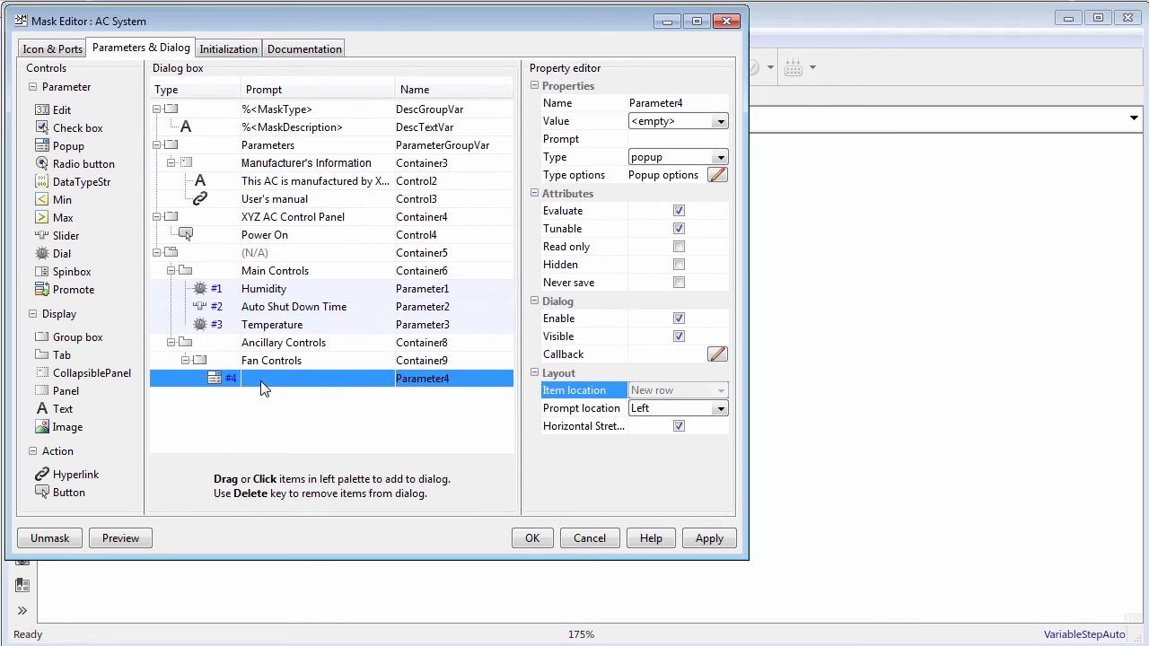
pyautogui.doubleClick(314, 378)
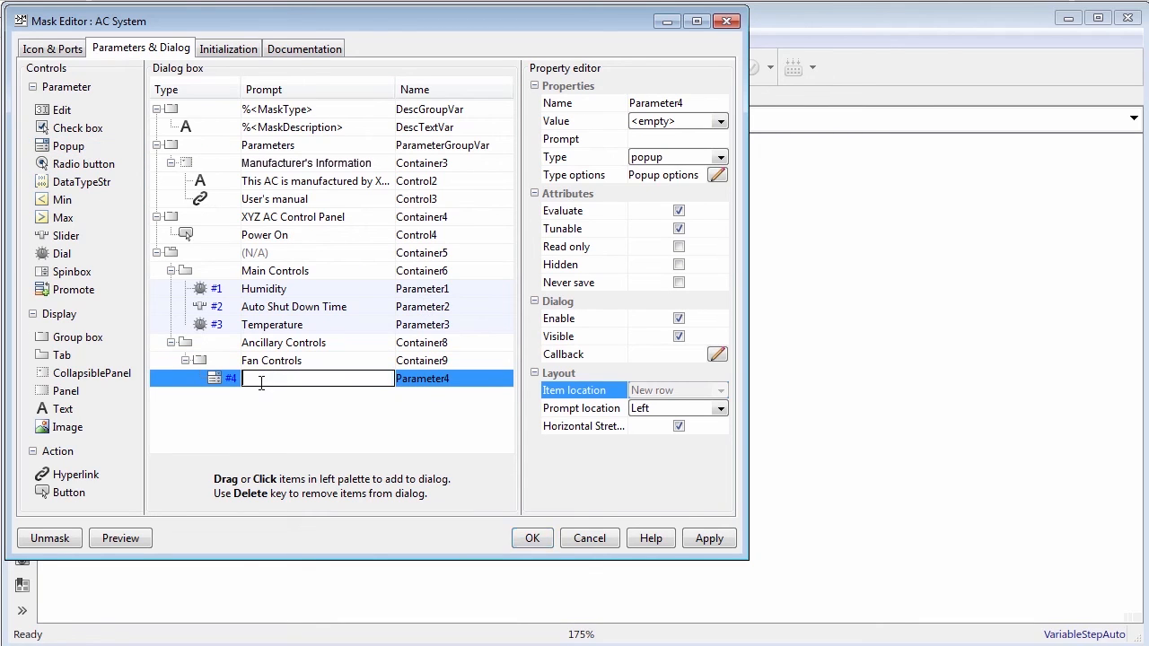
pyautogui.write('Fan Speed')
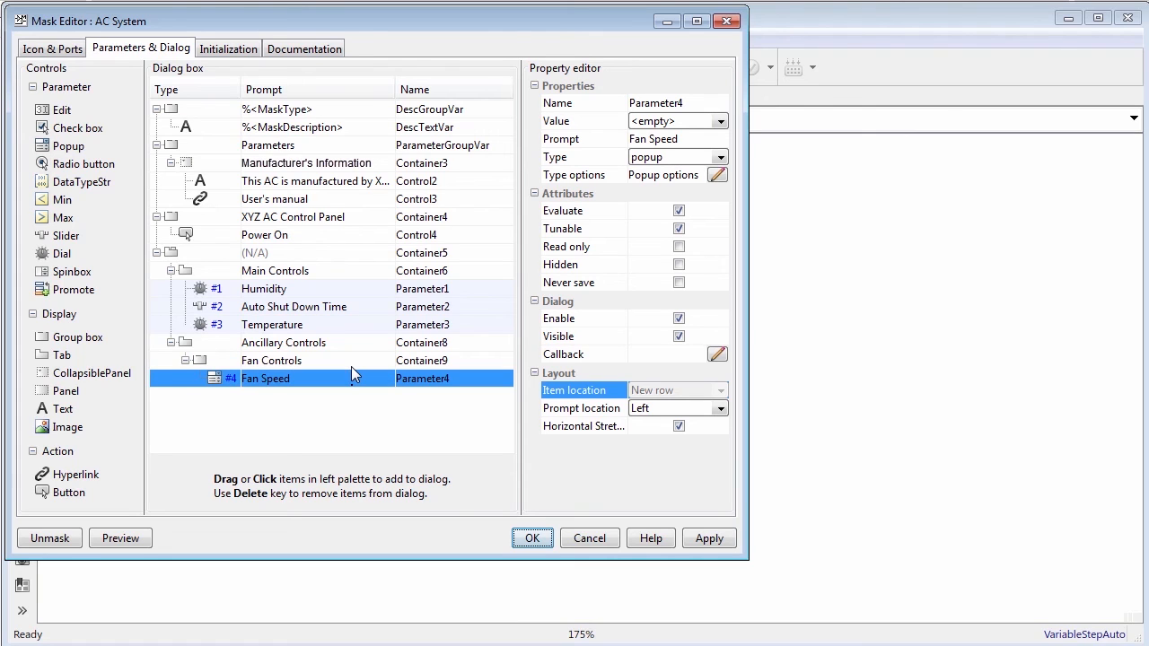
# Give Fan Speed Low/Medium/High, add three-scent Air Freshener Controls radio buttons, and preview.
pyautogui.click(718, 174)
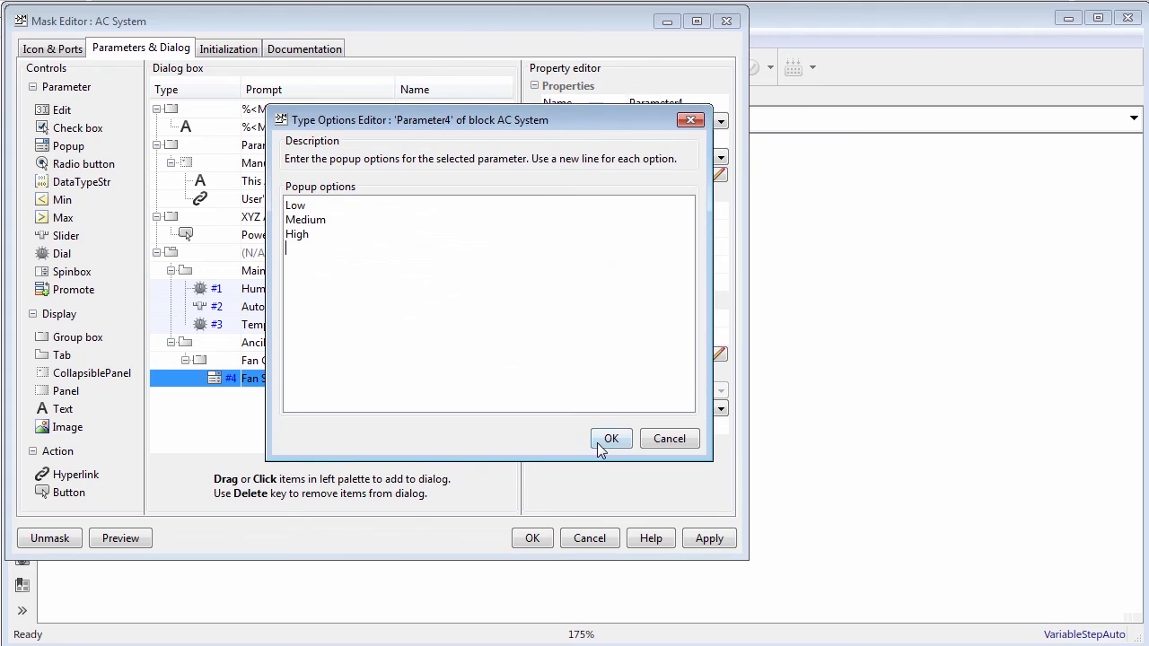
pyautogui.click(611, 439)
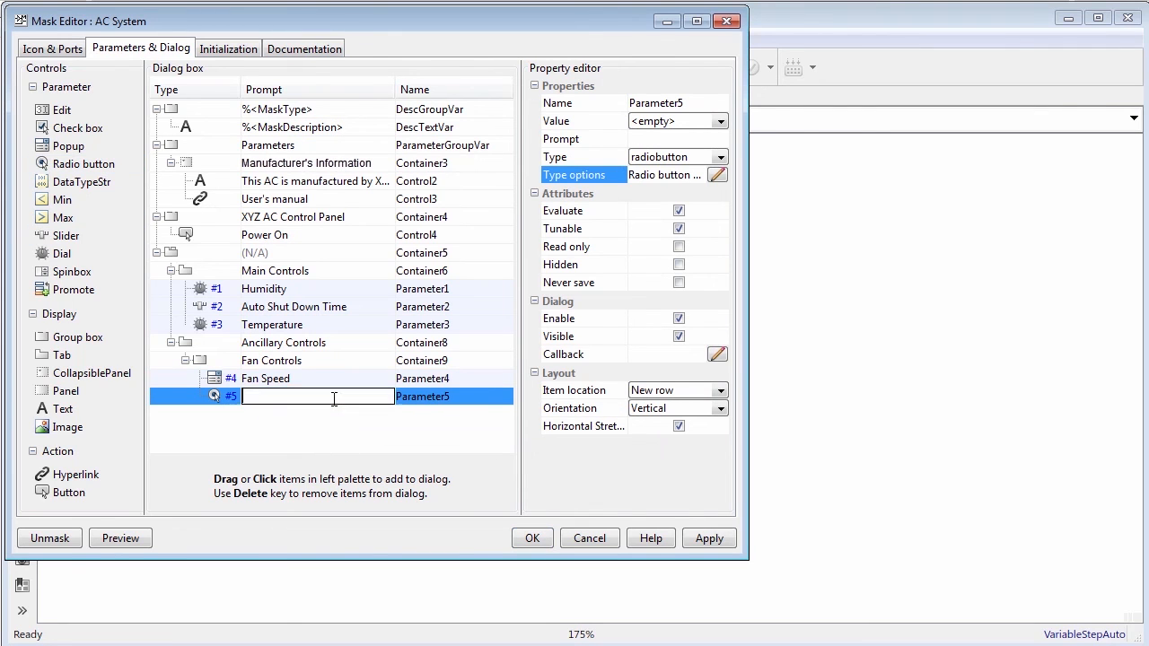
pyautogui.write('Air Freshener Controls')
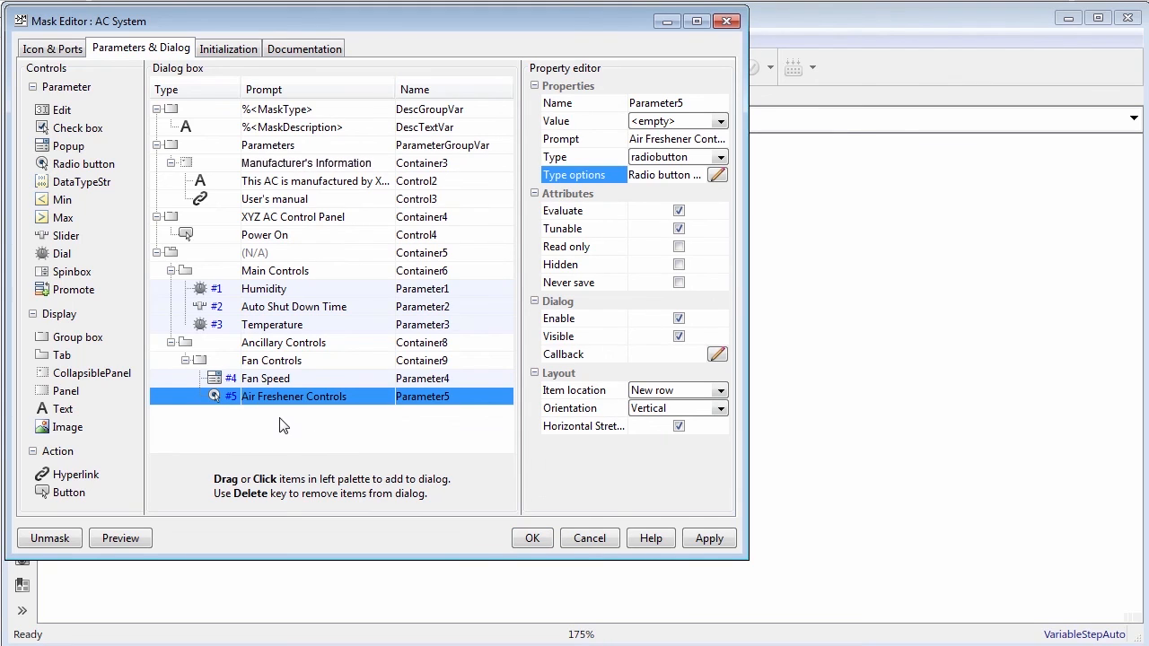
pyautogui.click(717, 174)
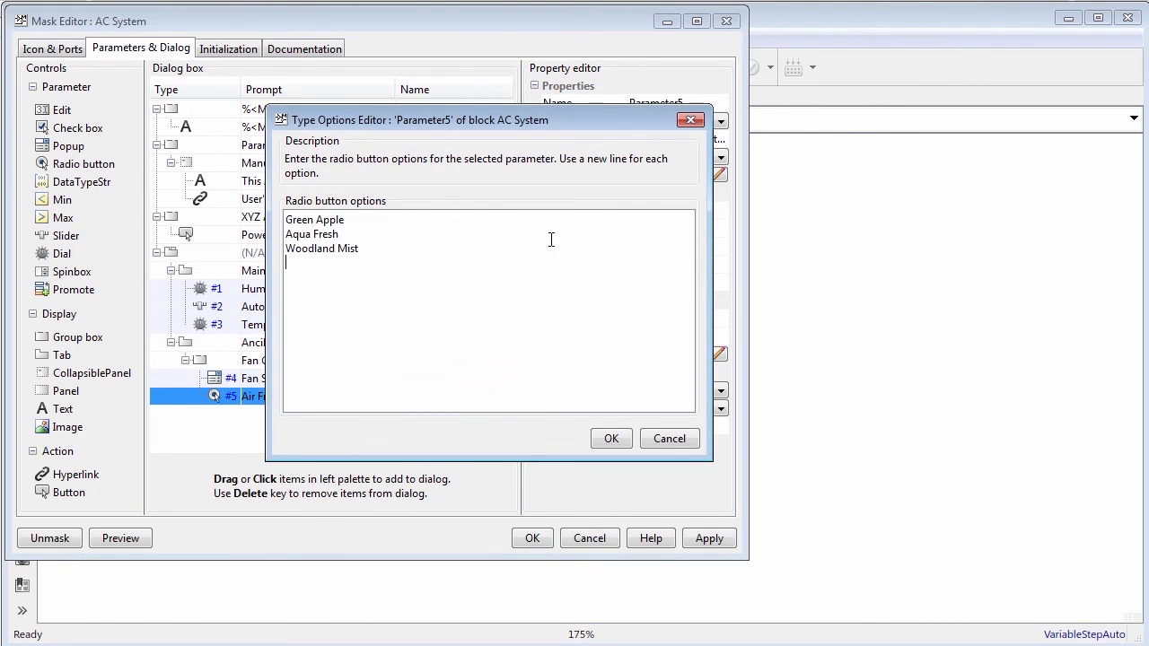
pyautogui.click(610, 438)
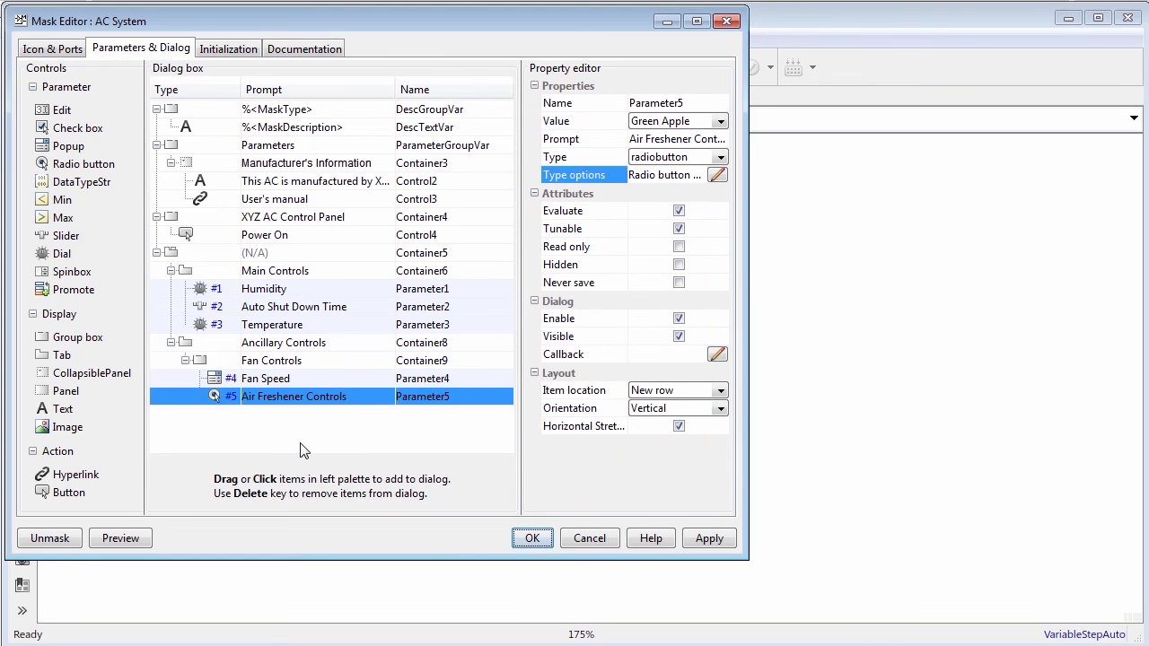
pyautogui.click(121, 537)
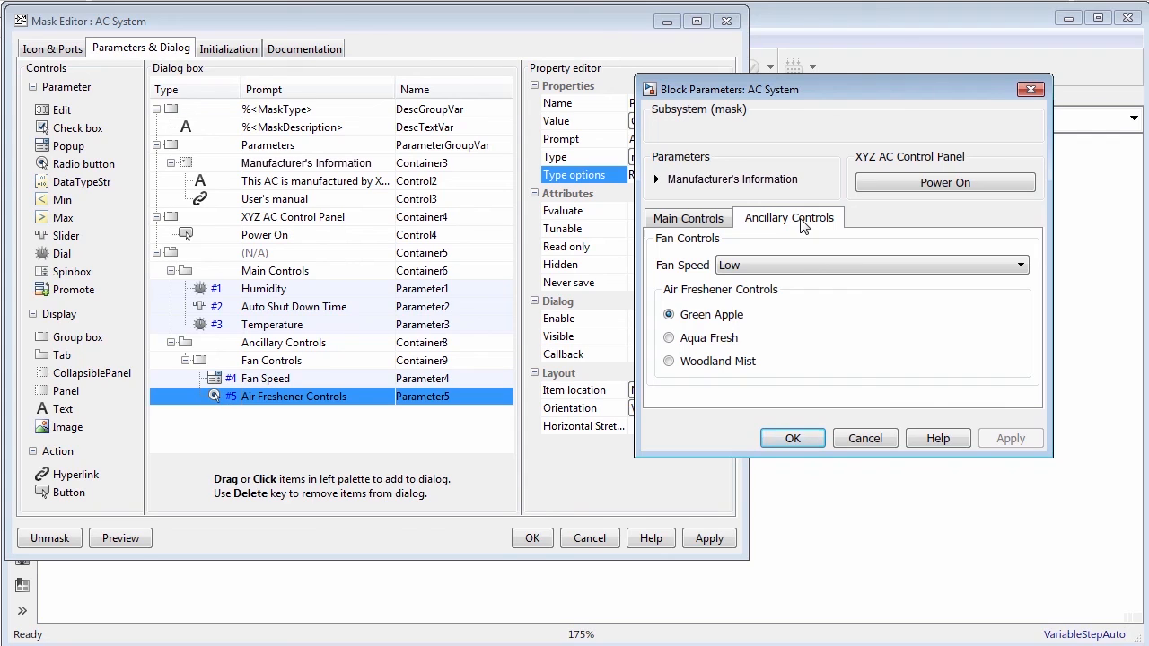
# Switch the mask preview to the Main Controls tab showing Humidity, Auto Shut Down Time and Temperature.
pyautogui.click(688, 218)
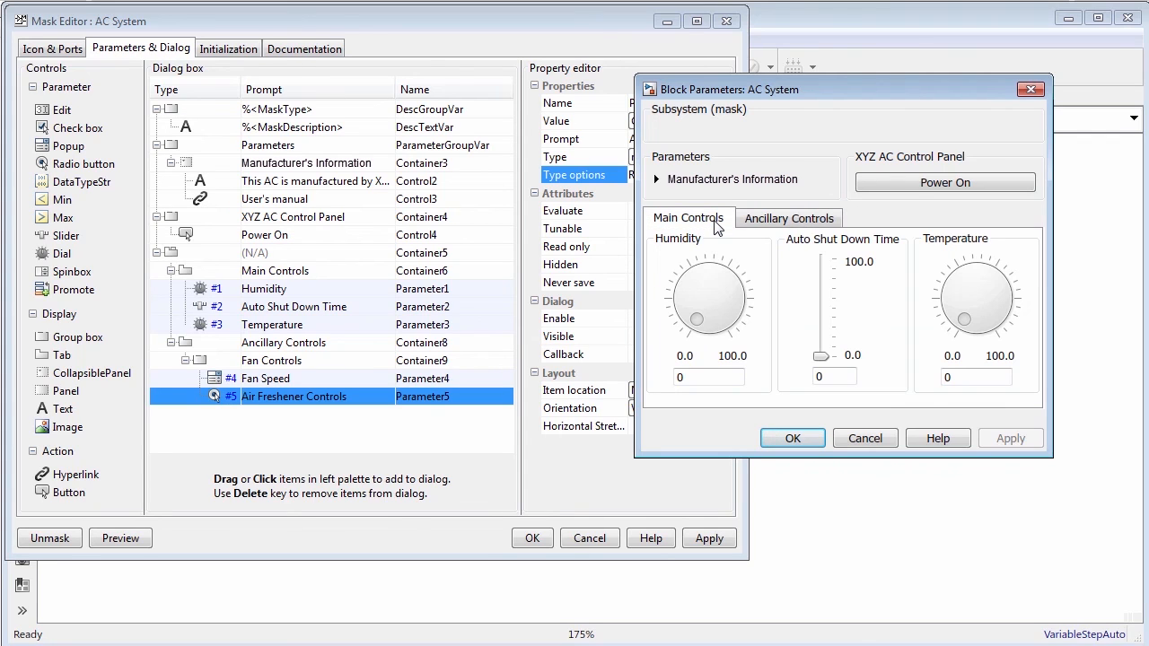